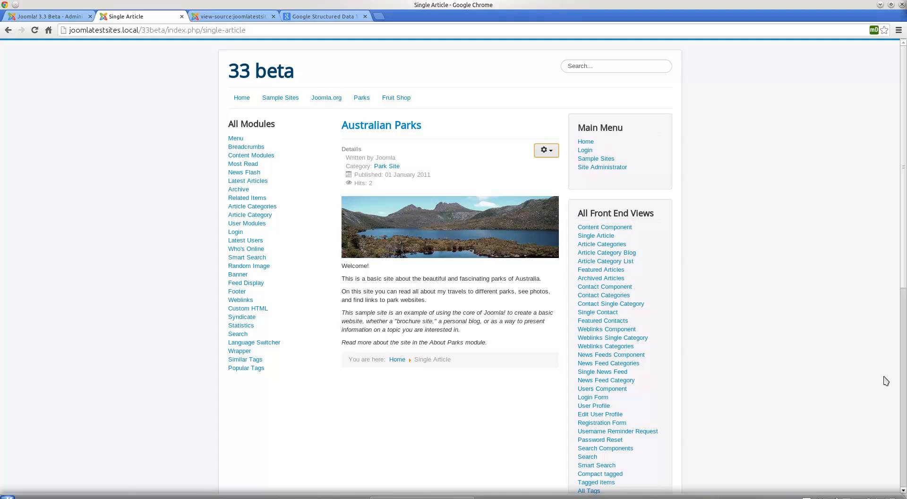
{"action": "mouse_move", "coordinate": [718, 242]}
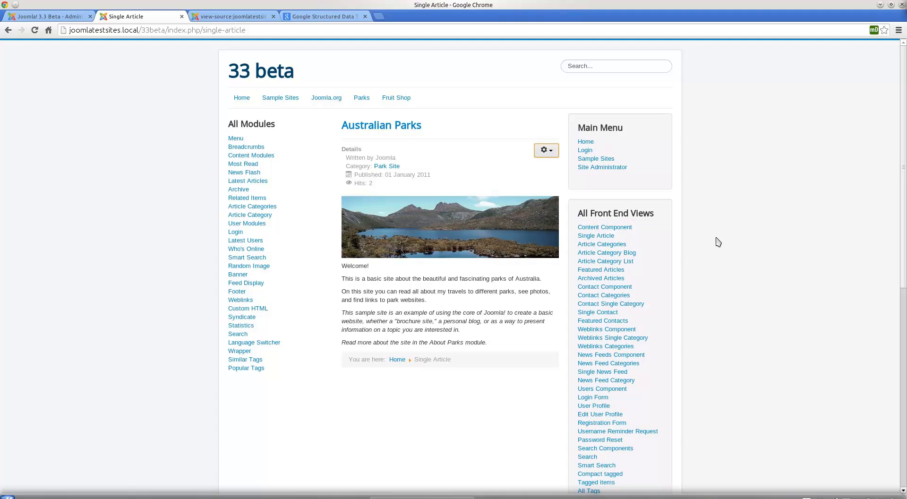
{"action": "mouse_move", "coordinate": [709, 240]}
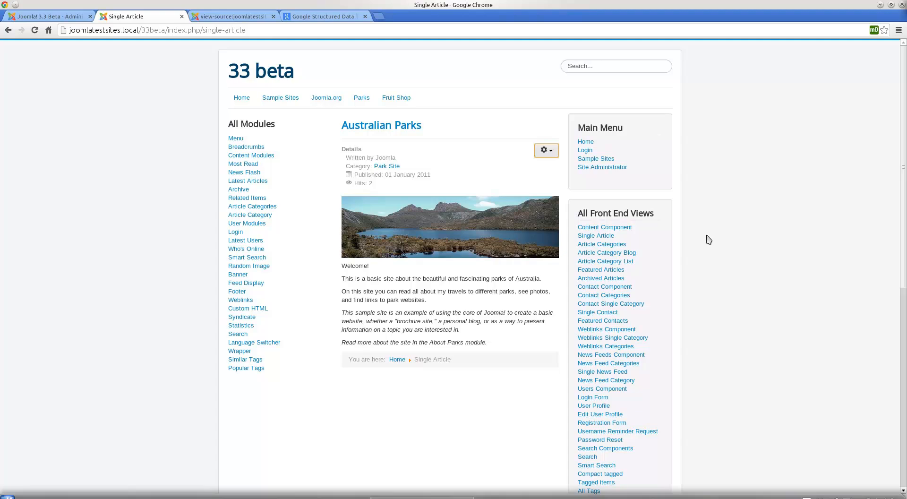
{"action": "mouse_move", "coordinate": [467, 199]}
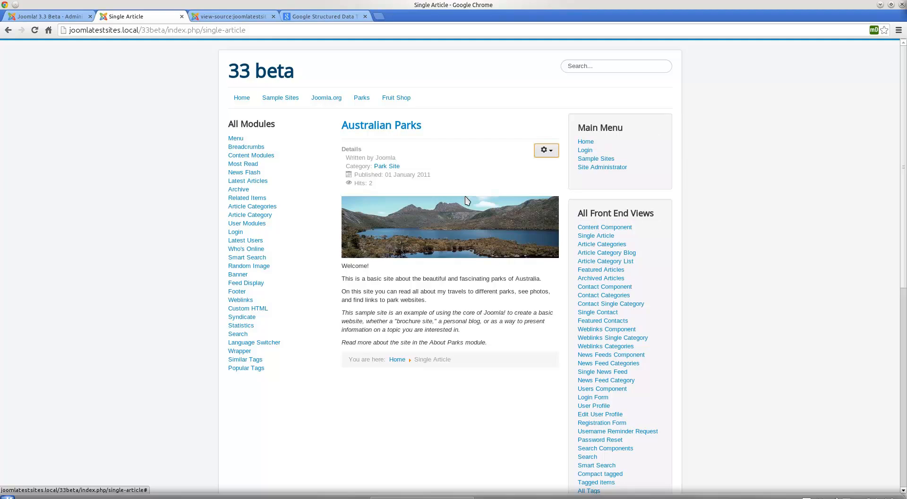
{"action": "mouse_move", "coordinate": [467, 191]}
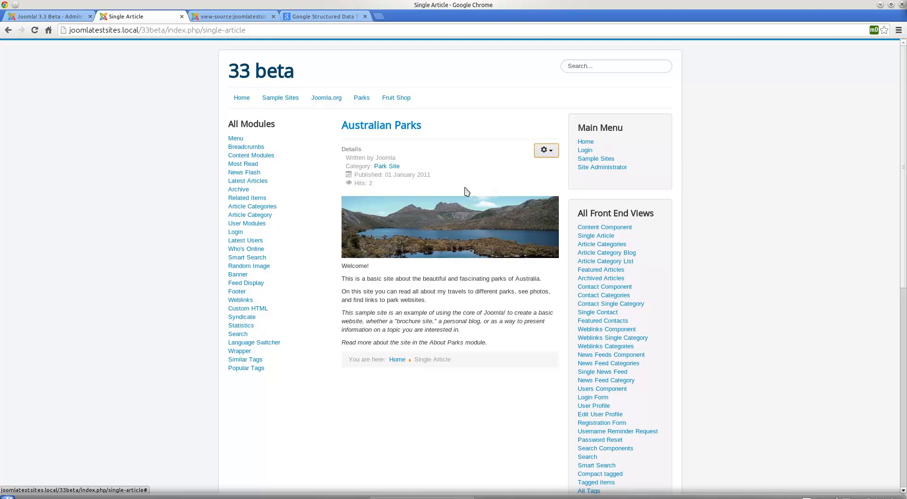
{"action": "mouse_move", "coordinate": [427, 191]}
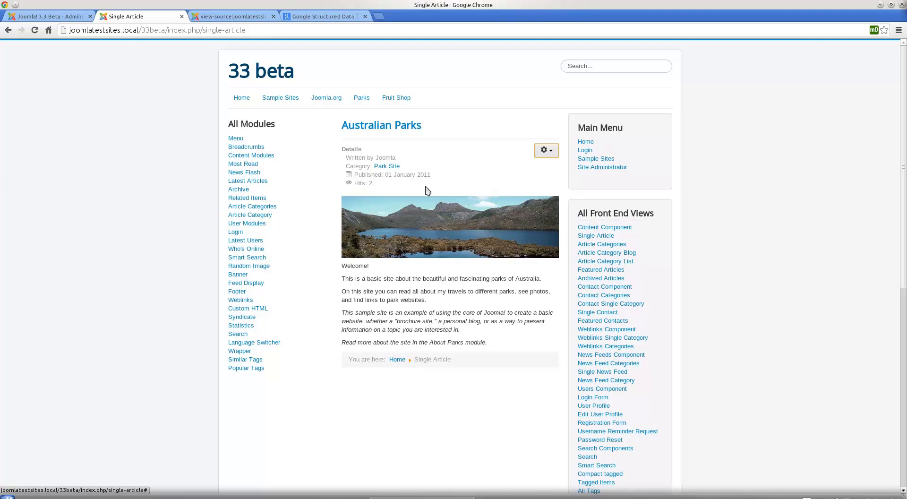
{"action": "mouse_move", "coordinate": [221, 175]}
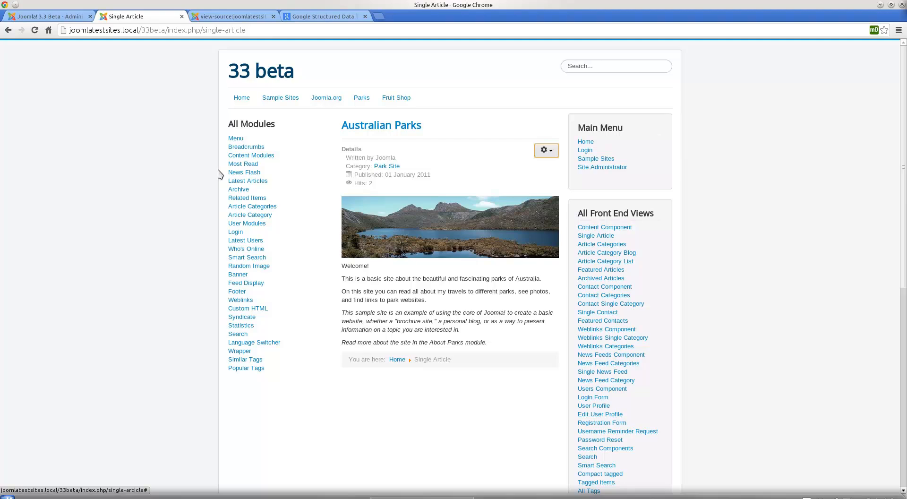
{"action": "mouse_move", "coordinate": [364, 140]}
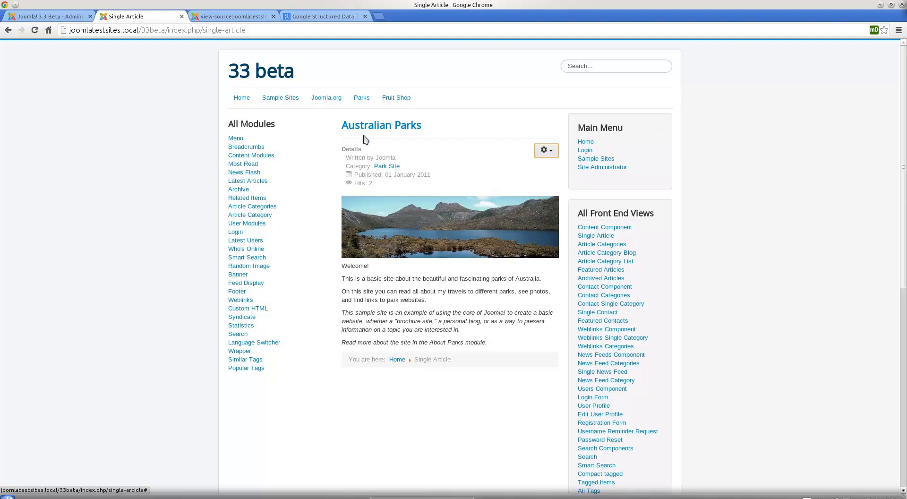
Step: Reveal the page's schema.org Article 'Australian Parks' with its Person author in Microdata.reveal, then dismiss it
{"action": "left_click", "coordinate": [361, 97]}
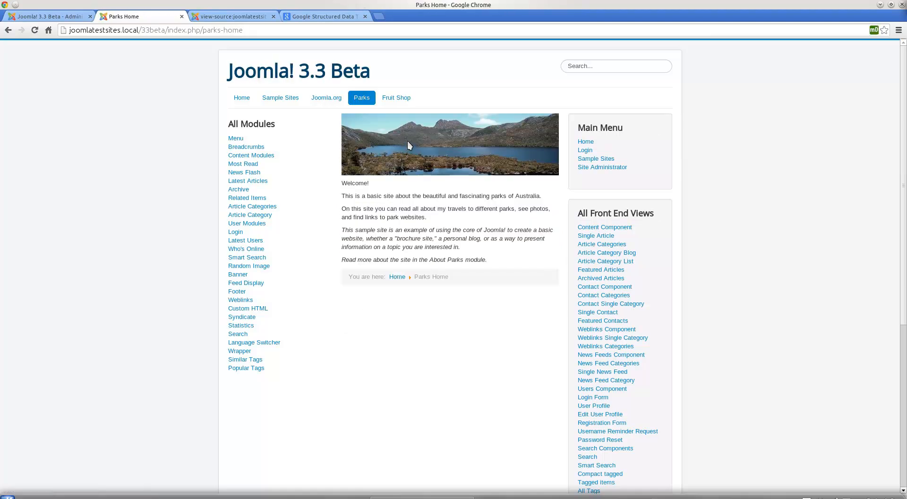
{"action": "mouse_move", "coordinate": [314, 113]}
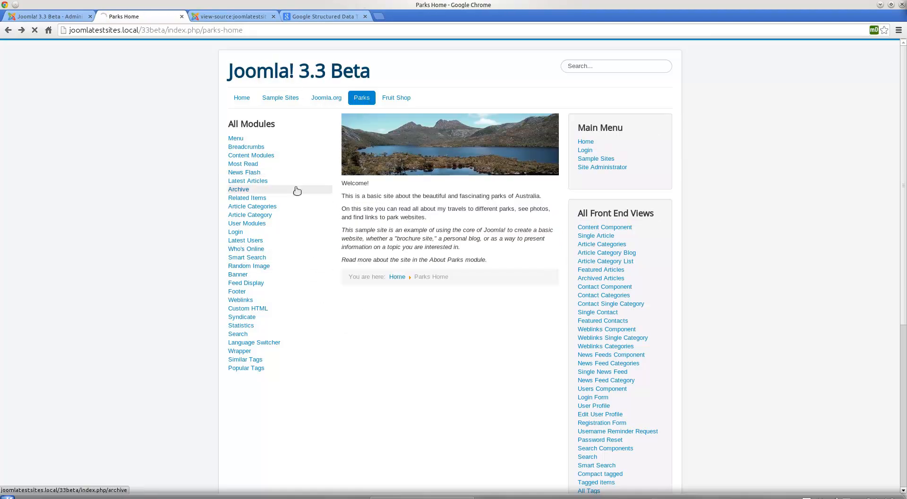
{"action": "left_click", "coordinate": [595, 239]}
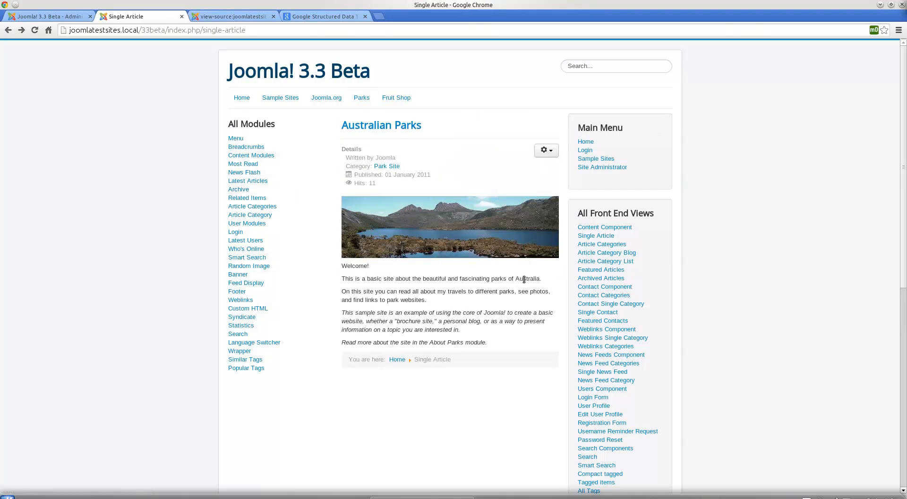
{"action": "mouse_move", "coordinate": [680, 214]}
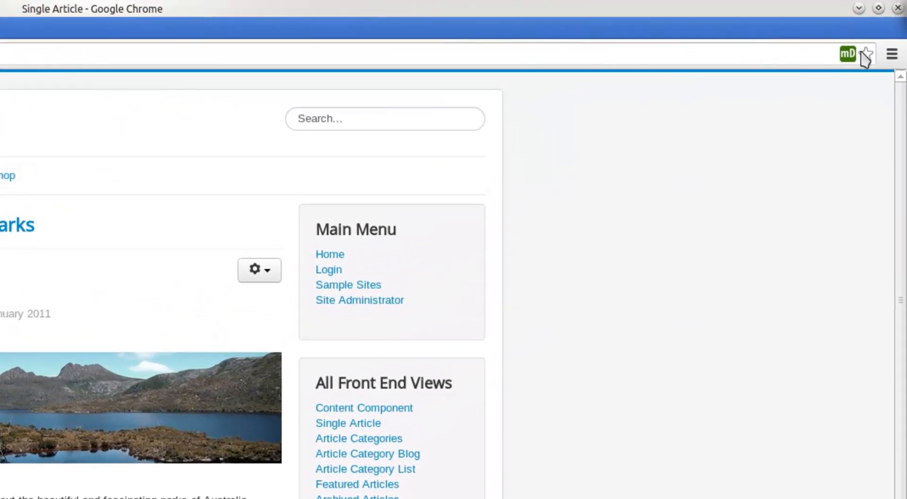
{"action": "left_click", "coordinate": [846, 53]}
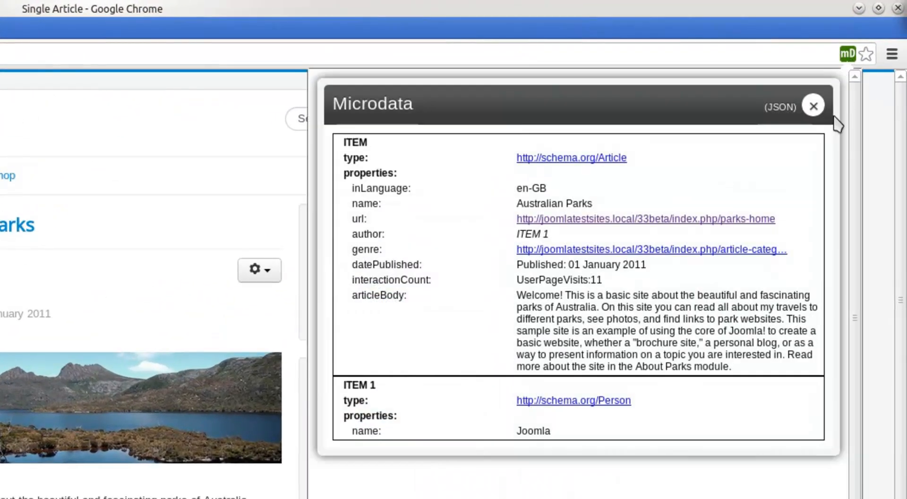
{"action": "mouse_move", "coordinate": [733, 147]}
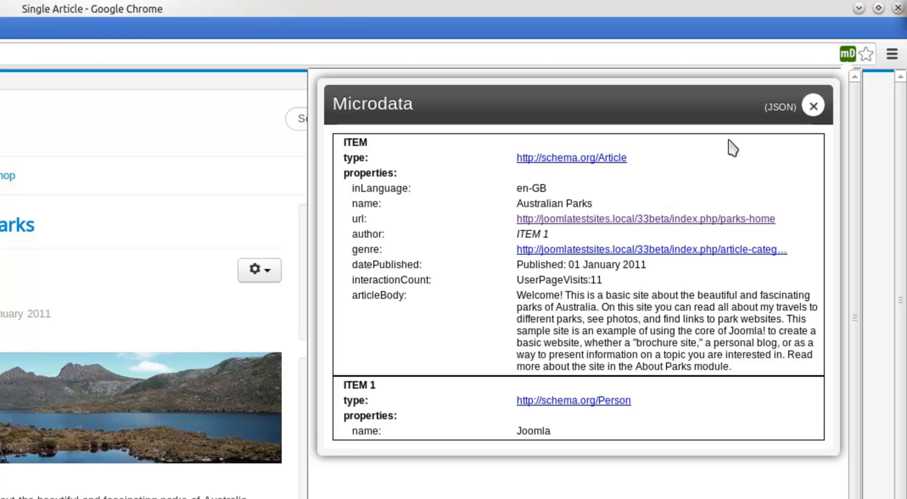
{"action": "mouse_move", "coordinate": [733, 145]}
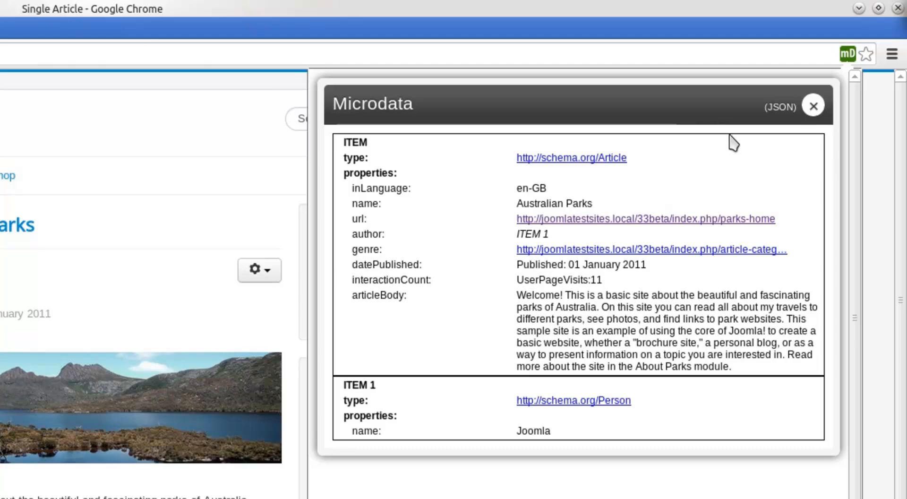
{"action": "mouse_move", "coordinate": [630, 159]}
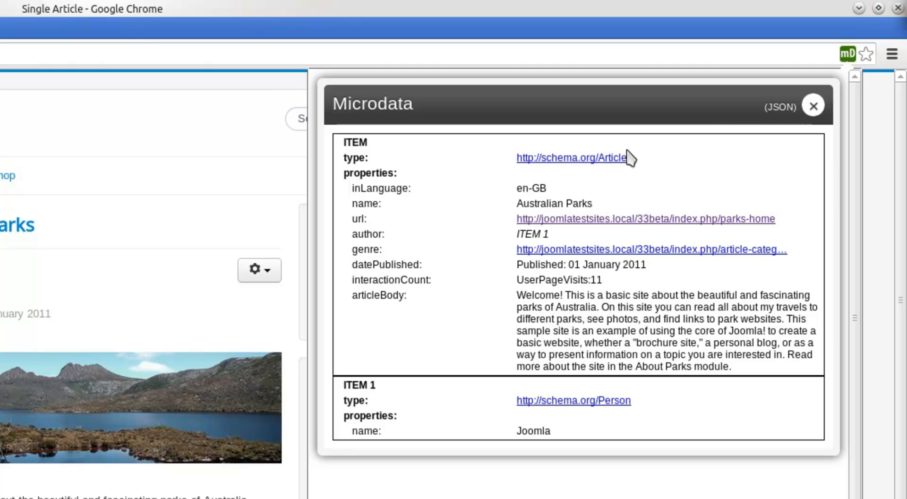
{"action": "mouse_move", "coordinate": [763, 98]}
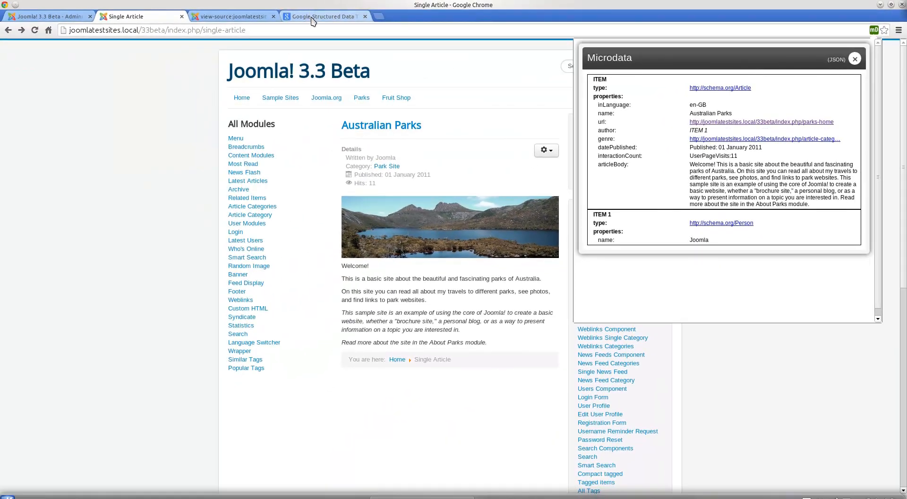
{"action": "left_click", "coordinate": [855, 59]}
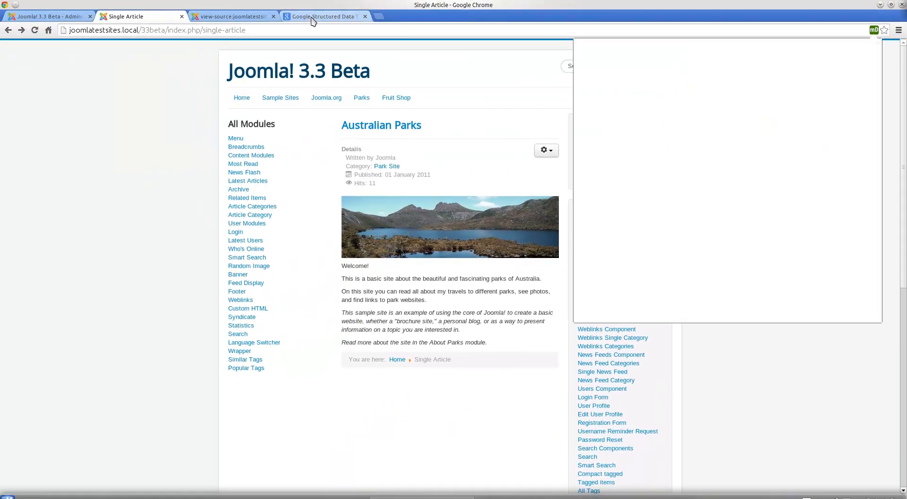
Step: Review the pasted article HTML in the Structured Data Testing Tool, comparing the URL and HTML input options
{"action": "left_click", "coordinate": [324, 16]}
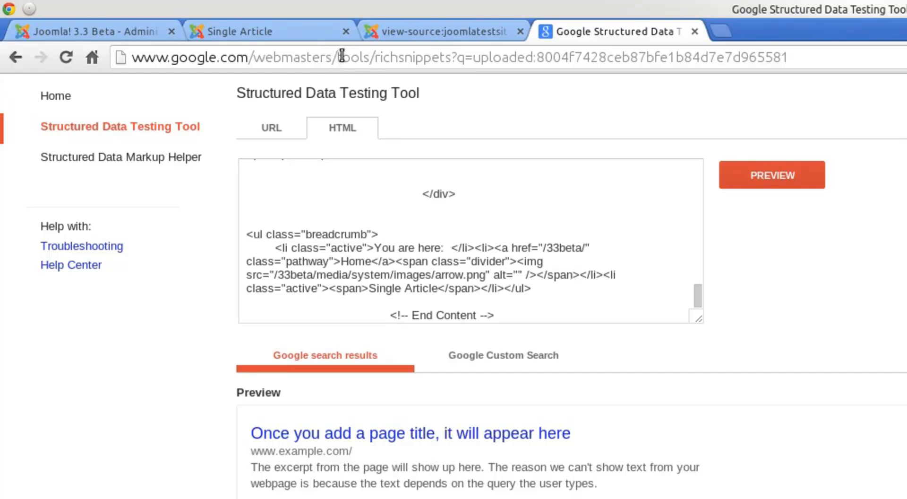
{"action": "mouse_move", "coordinate": [417, 57]}
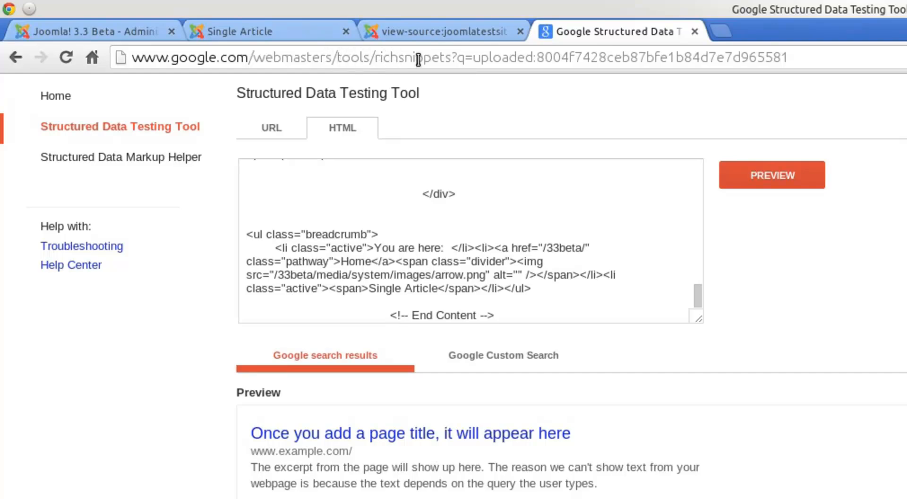
{"action": "mouse_move", "coordinate": [283, 132]}
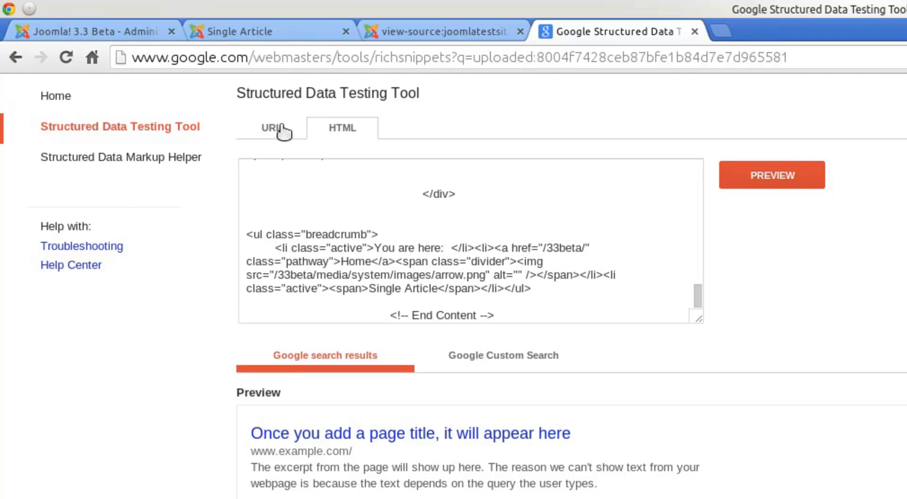
{"action": "left_click", "coordinate": [271, 128]}
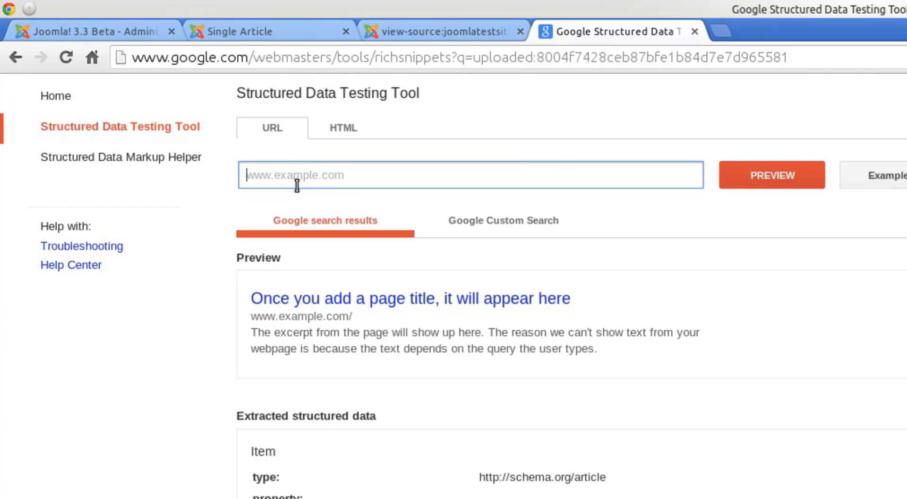
{"action": "left_click", "coordinate": [342, 128]}
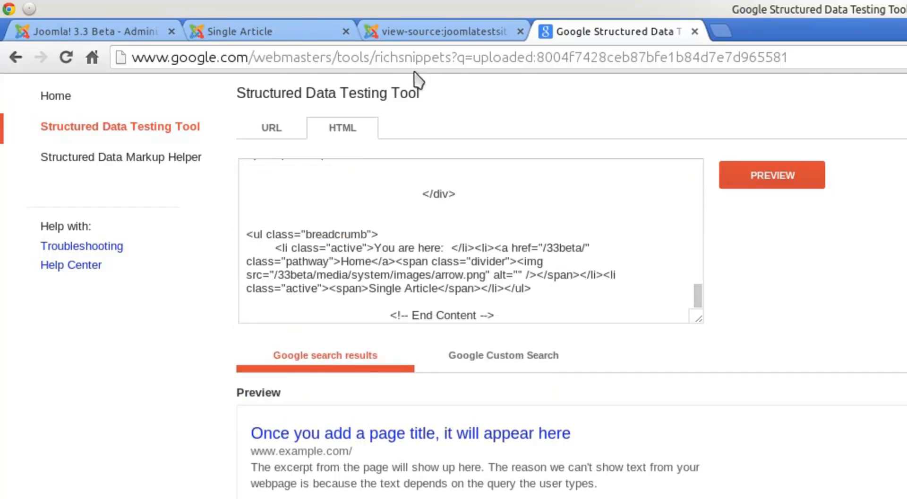
{"action": "scroll", "scroll_direction": "up", "scroll_amount": 3}
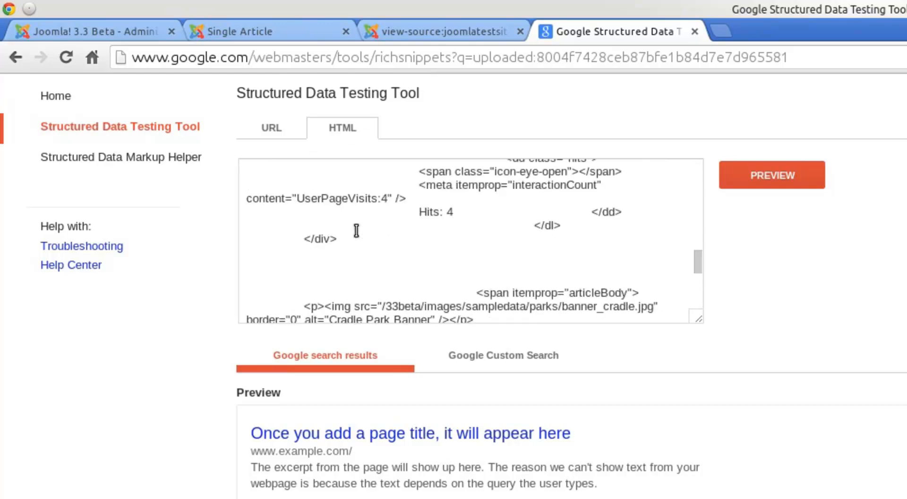
{"action": "scroll", "scroll_direction": "up", "scroll_amount": 3}
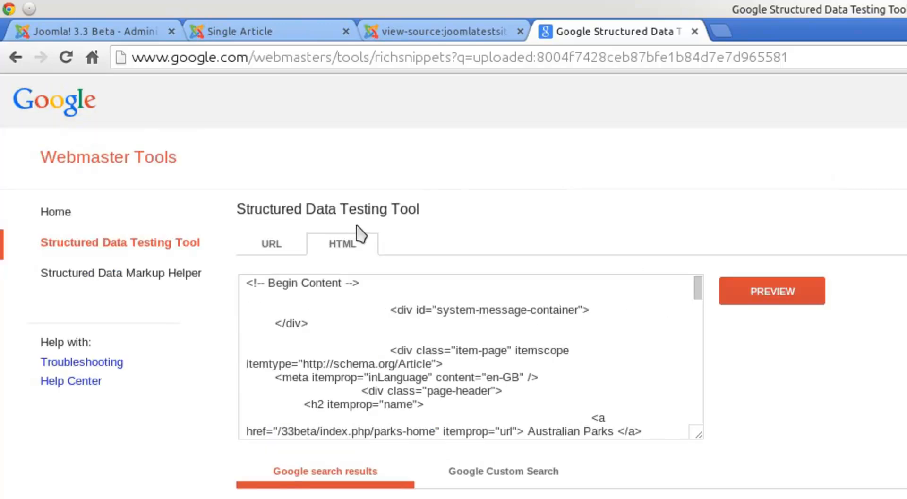
{"action": "mouse_move", "coordinate": [284, 49]}
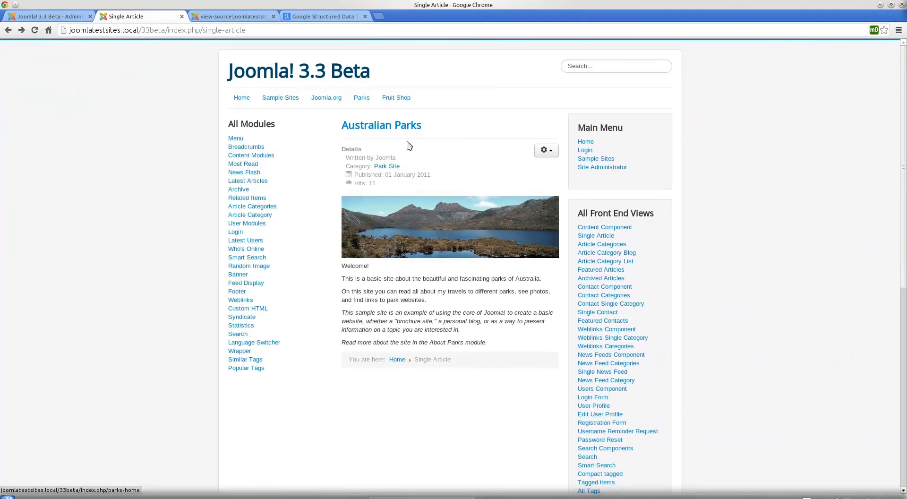
{"action": "mouse_move", "coordinate": [323, 382]}
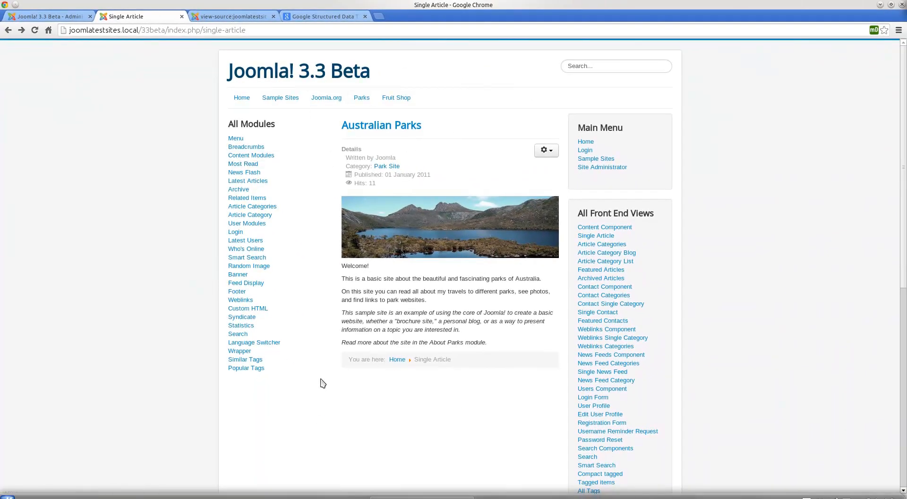
{"action": "mouse_move", "coordinate": [384, 313]}
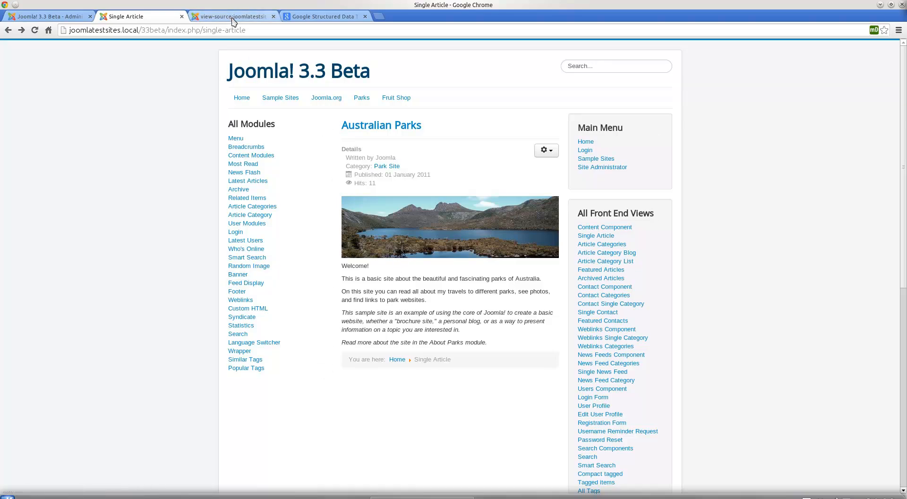
Step: Check the article page source, then return to the testing tool's extracted Article data
{"action": "left_click", "coordinate": [232, 16]}
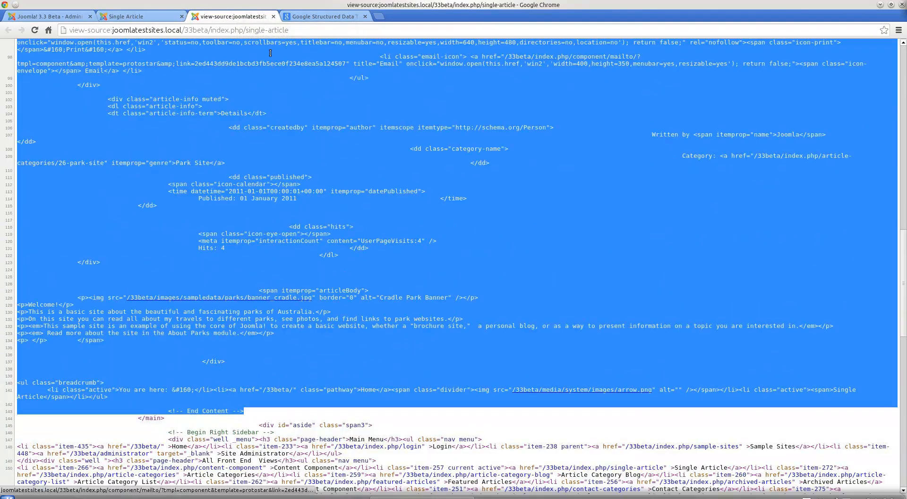
{"action": "left_click", "coordinate": [324, 16]}
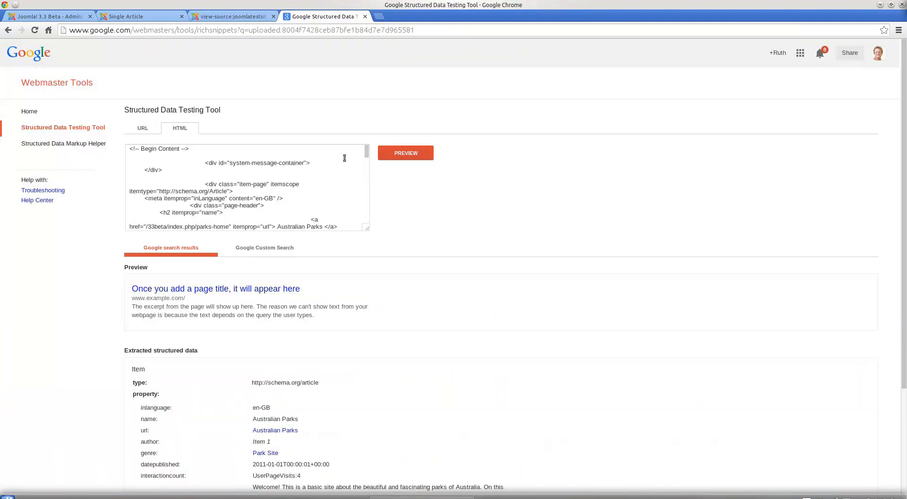
{"action": "scroll", "scroll_direction": "down", "scroll_amount": 3}
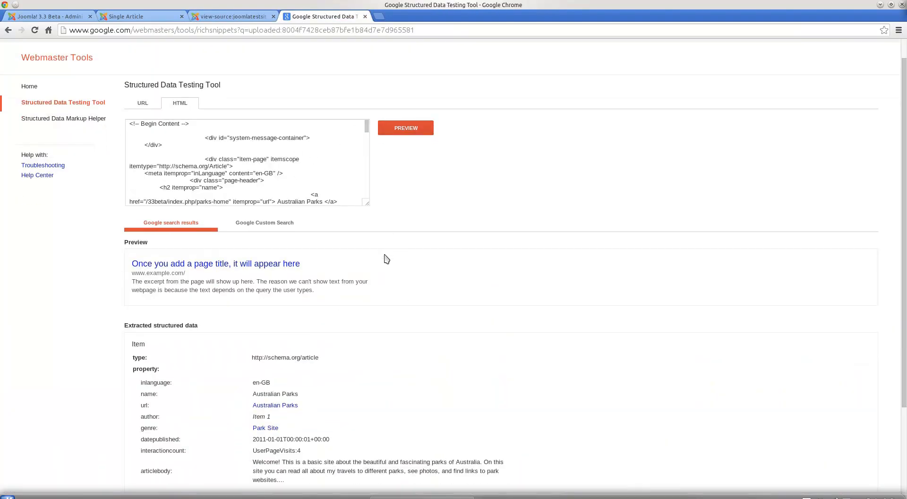
{"action": "scroll", "scroll_direction": "down", "scroll_amount": 3}
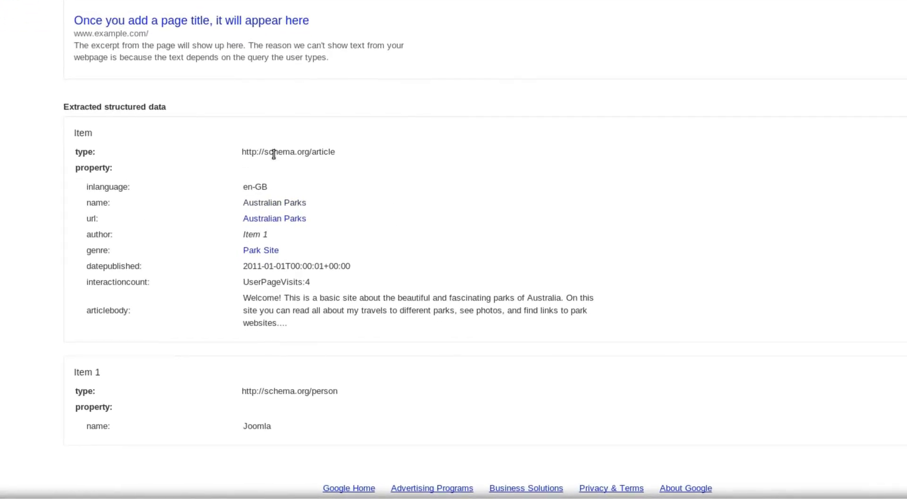
{"action": "mouse_move", "coordinate": [267, 262]}
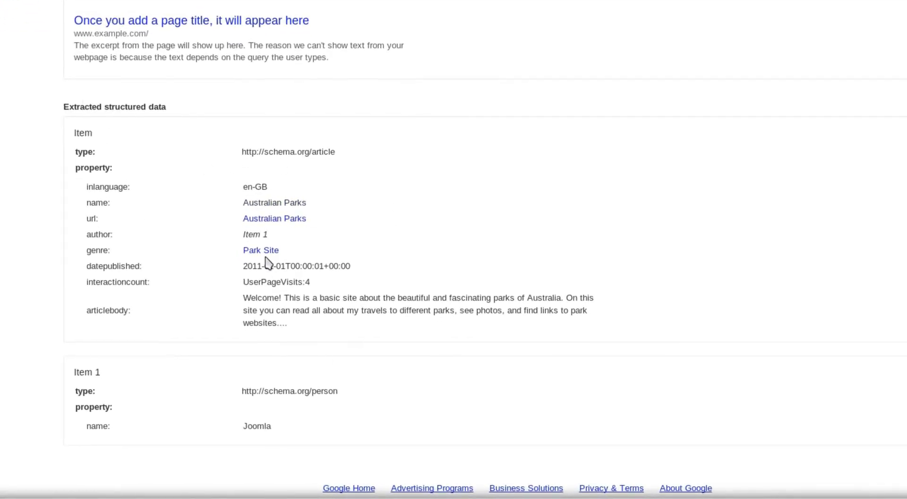
{"action": "mouse_move", "coordinate": [283, 214]}
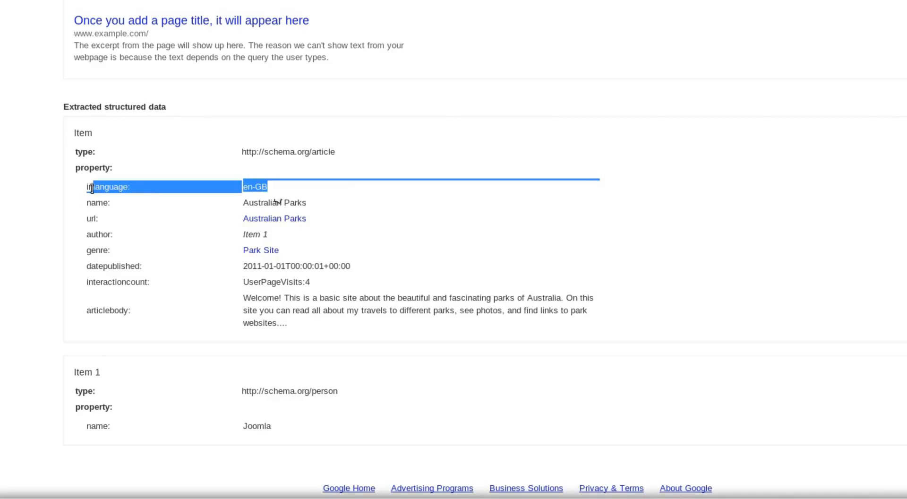
{"action": "left_click", "coordinate": [281, 203]}
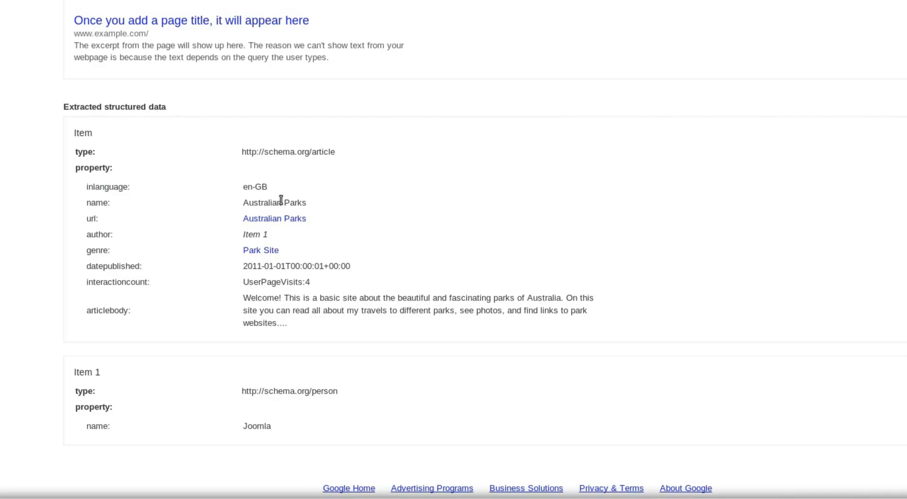
{"action": "mouse_move", "coordinate": [300, 206]}
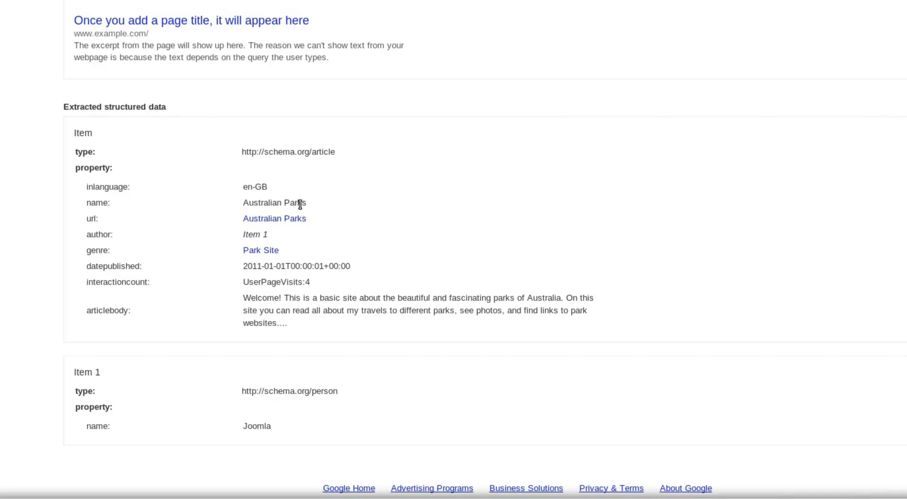
{"action": "mouse_move", "coordinate": [313, 216]}
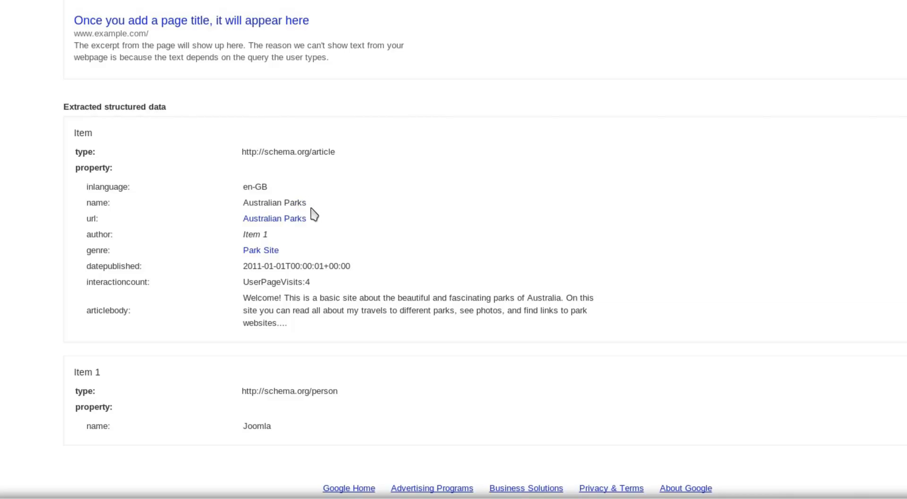
{"action": "mouse_move", "coordinate": [283, 225]}
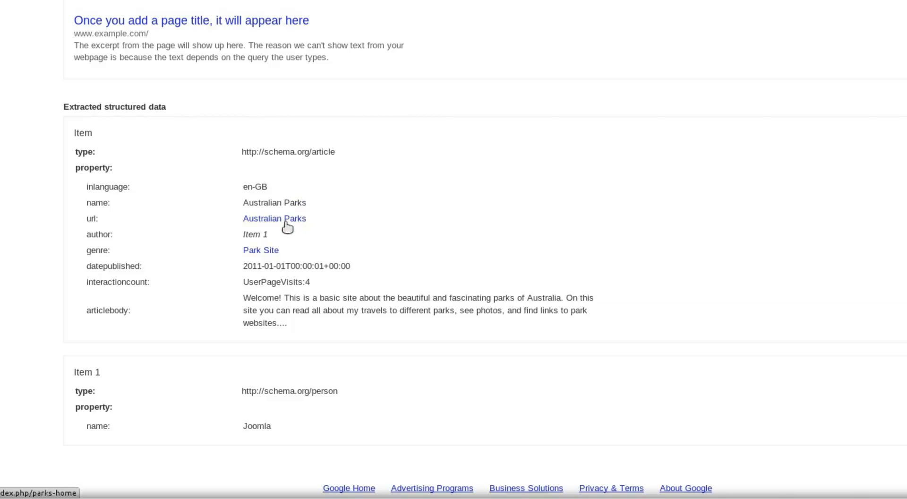
{"action": "mouse_move", "coordinate": [256, 292]}
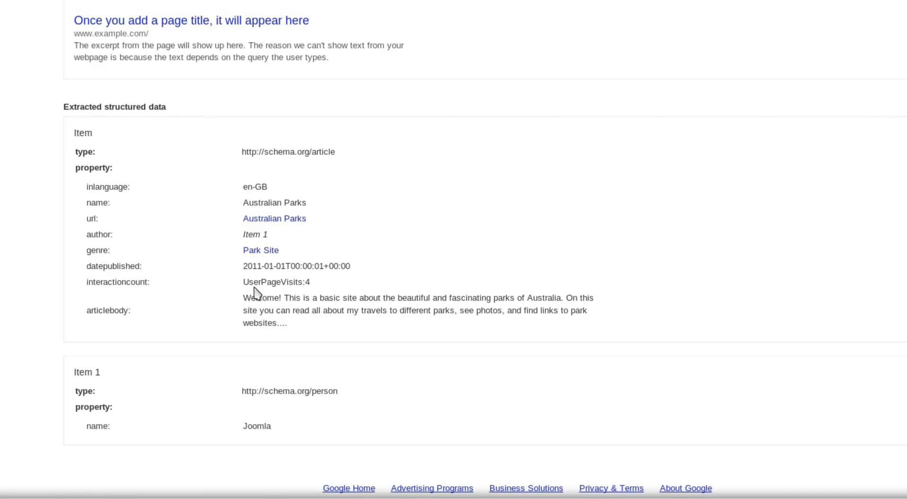
{"action": "mouse_move", "coordinate": [284, 281]}
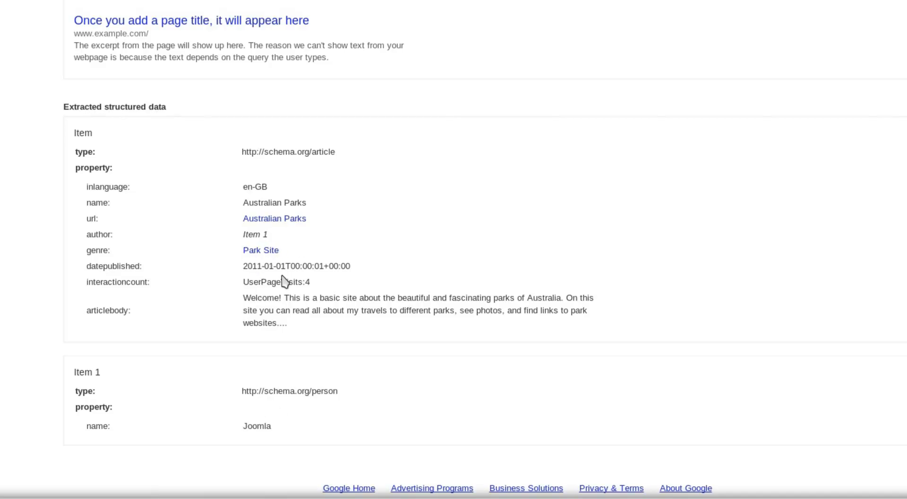
{"action": "mouse_move", "coordinate": [305, 295]}
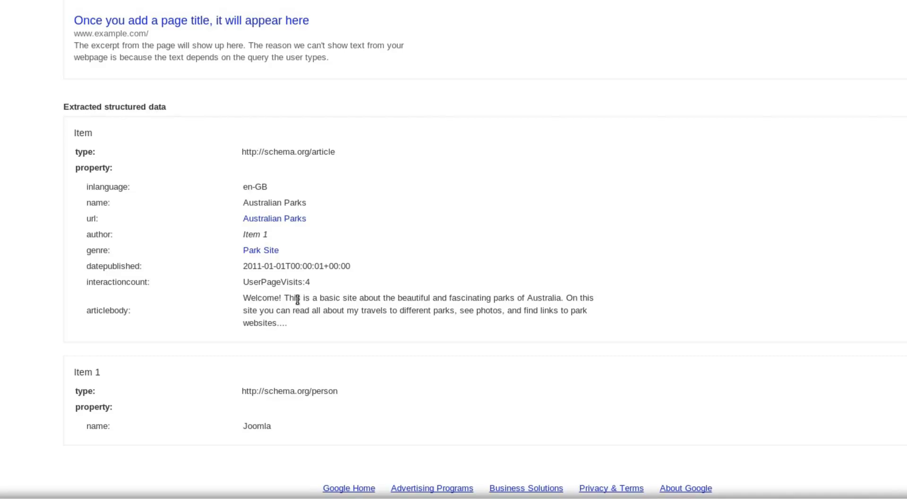
{"action": "mouse_move", "coordinate": [291, 379]}
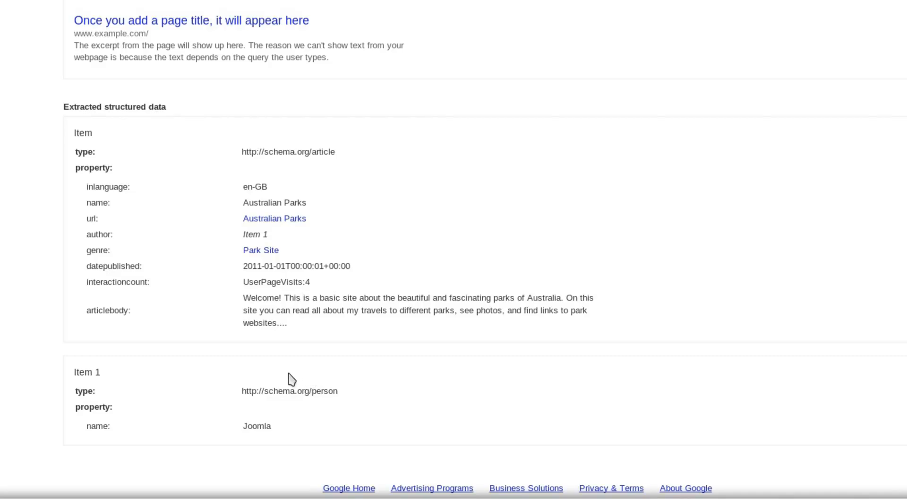
{"action": "mouse_move", "coordinate": [248, 390]}
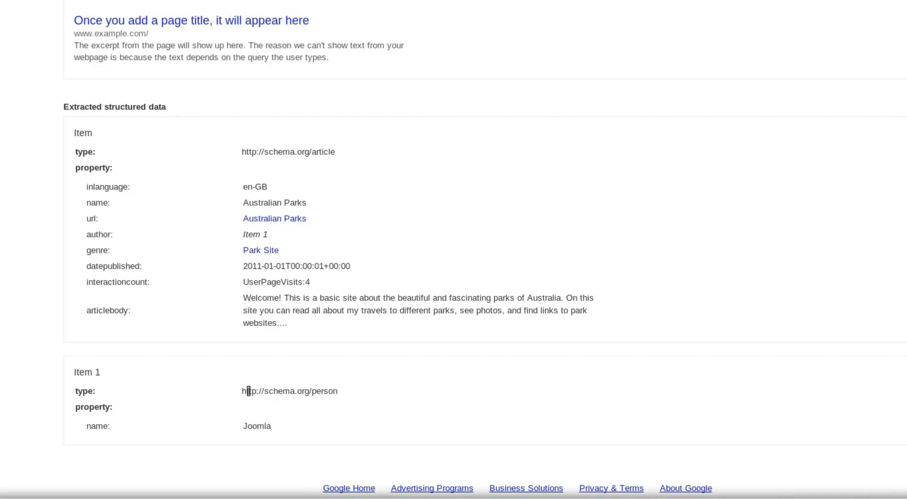
{"action": "mouse_move", "coordinate": [249, 404]}
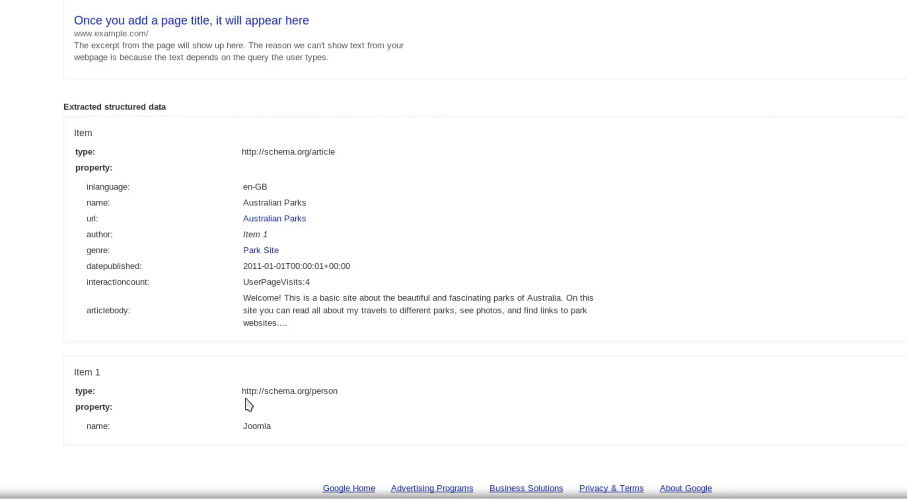
{"action": "mouse_move", "coordinate": [295, 428]}
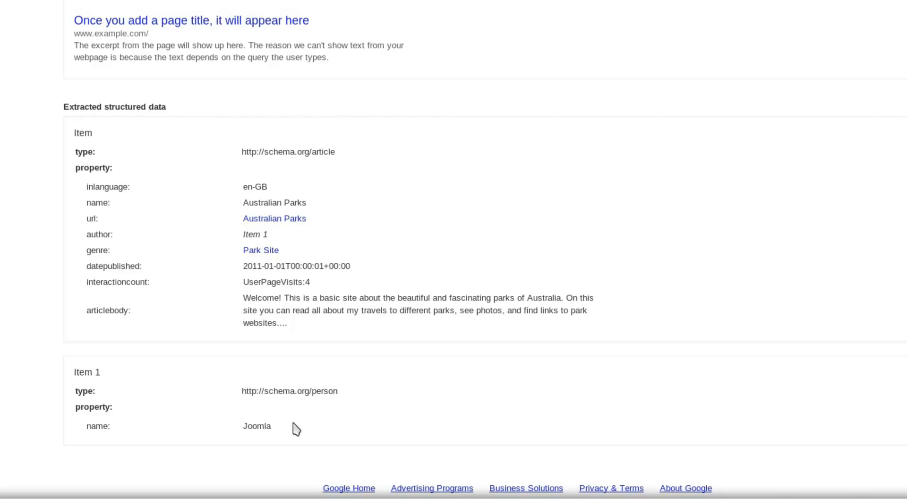
{"action": "mouse_move", "coordinate": [300, 426]}
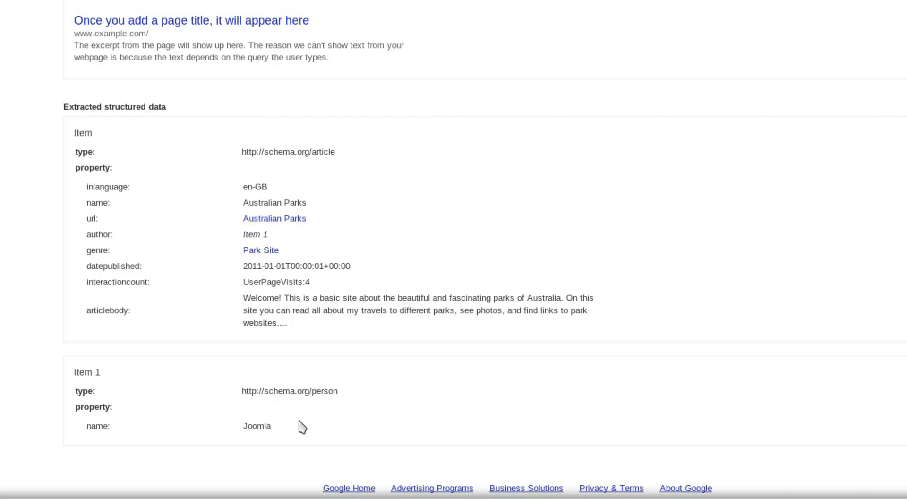
{"action": "mouse_move", "coordinate": [304, 351]}
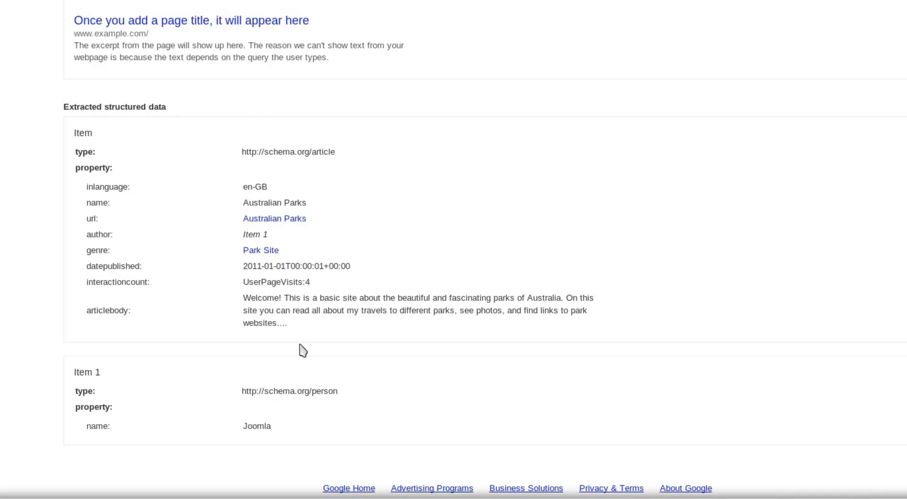
Step: Look up the schema.org CreativeWork property reference, then return to the testing tool results
{"action": "scroll", "scroll_direction": "up", "scroll_amount": 3}
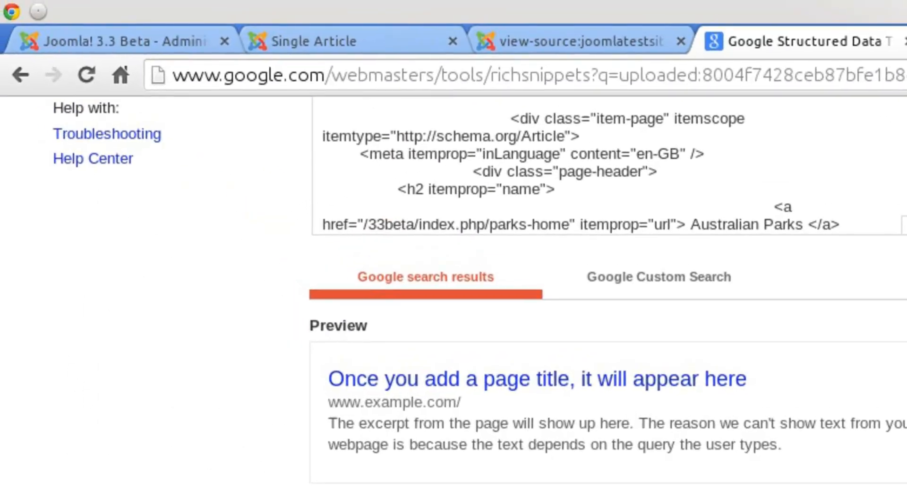
{"action": "type", "text": "sche"}
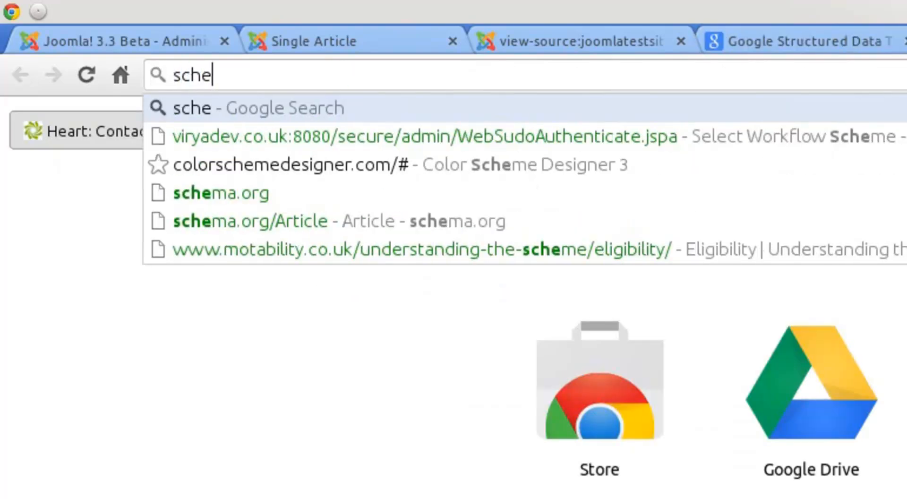
{"action": "left_click", "coordinate": [222, 193]}
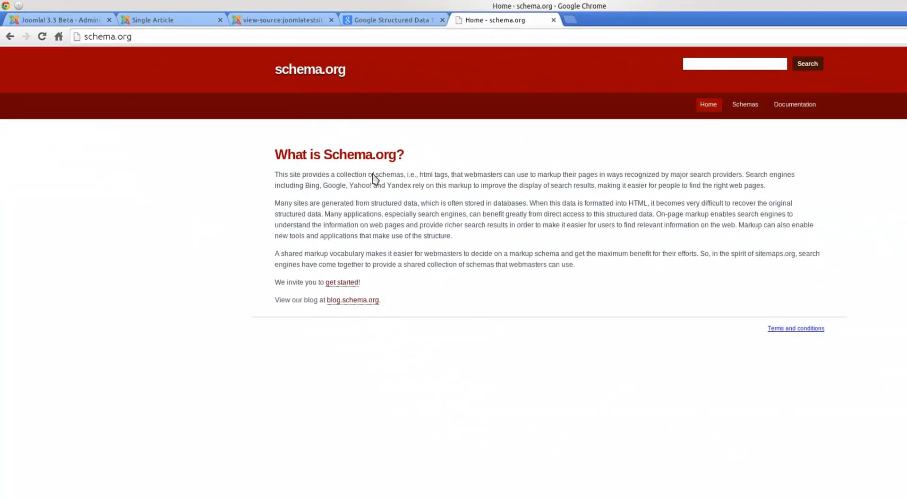
{"action": "left_click", "coordinate": [746, 104]}
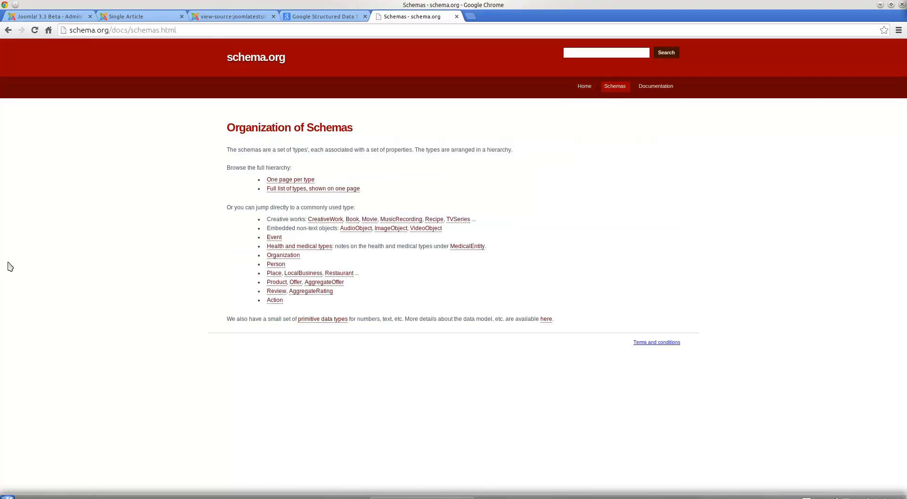
{"action": "mouse_move", "coordinate": [176, 217]}
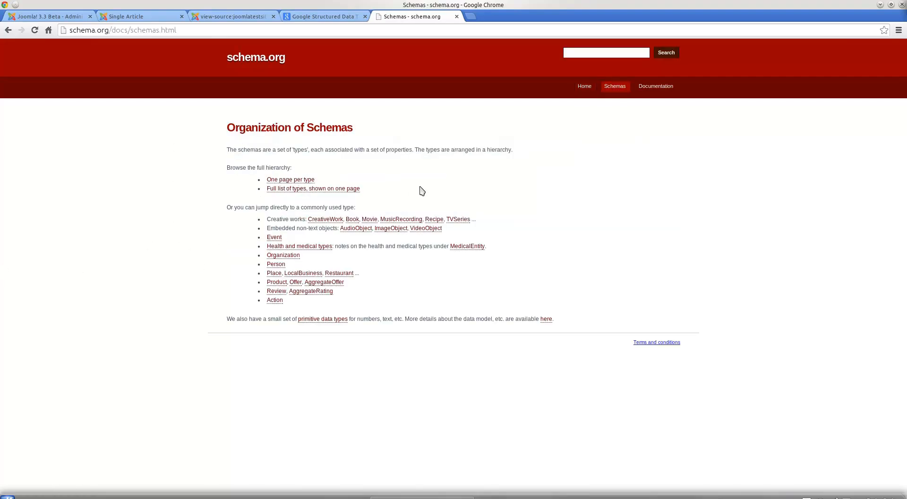
{"action": "left_click", "coordinate": [325, 219]}
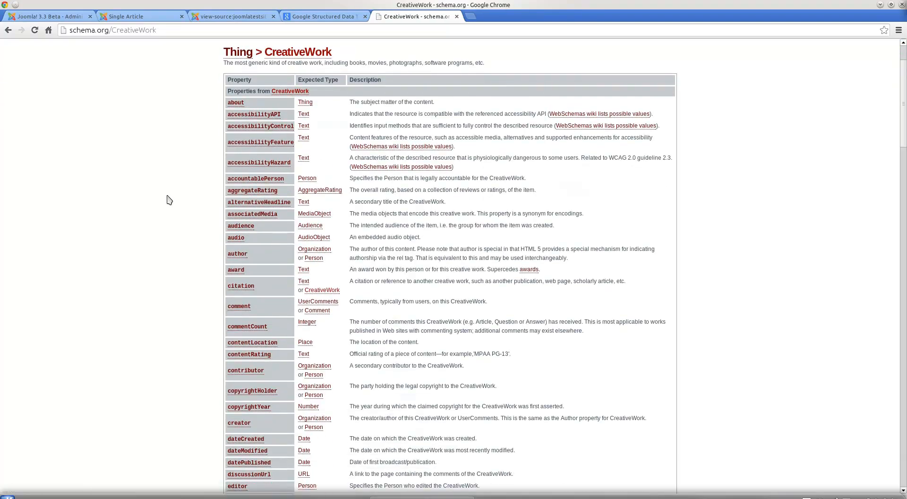
{"action": "scroll", "scroll_direction": "up", "scroll_amount": 3}
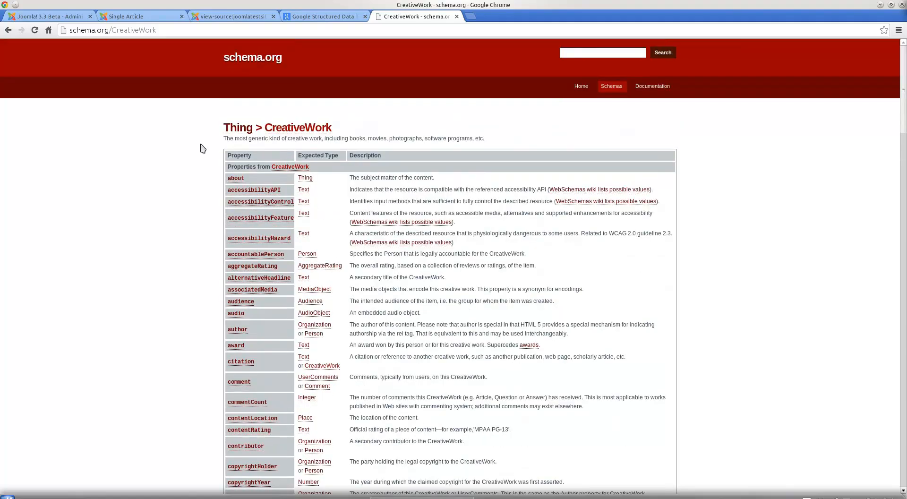
{"action": "left_click", "coordinate": [325, 16]}
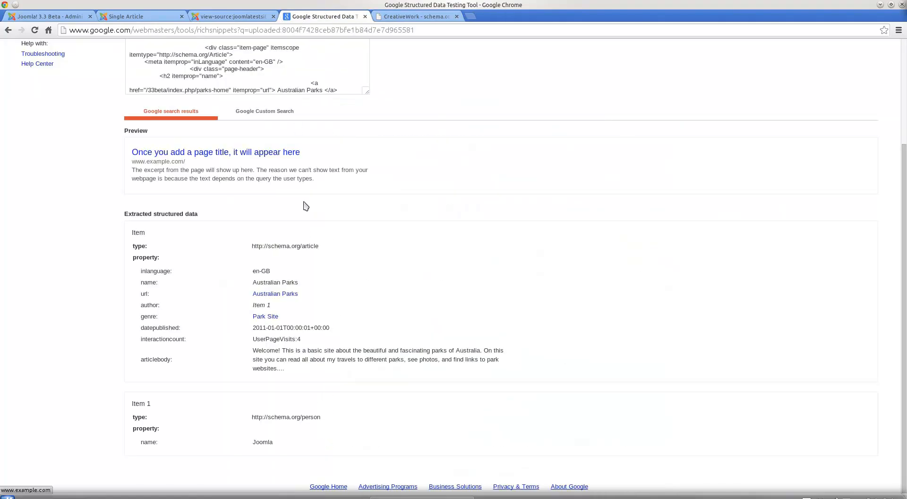
{"action": "mouse_move", "coordinate": [231, 16]}
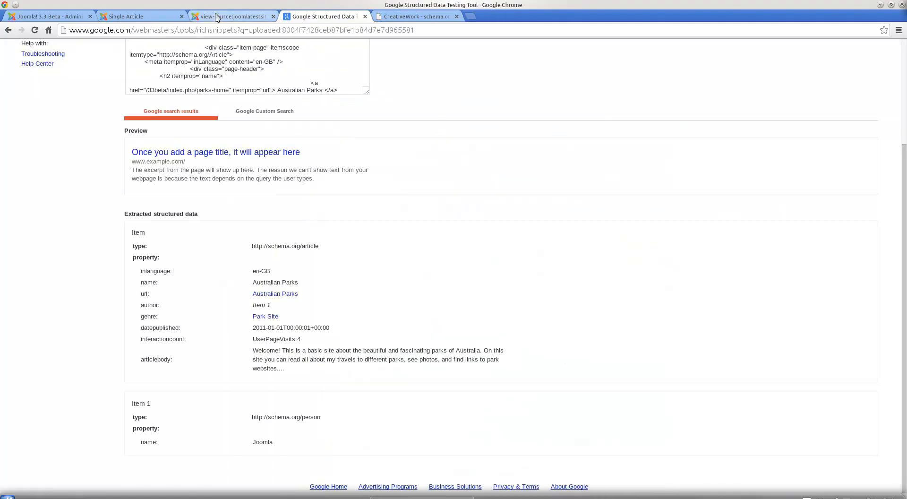
Step: Highlight the article's inLanguage property and its en-GB value in the page source
{"action": "left_click", "coordinate": [232, 16]}
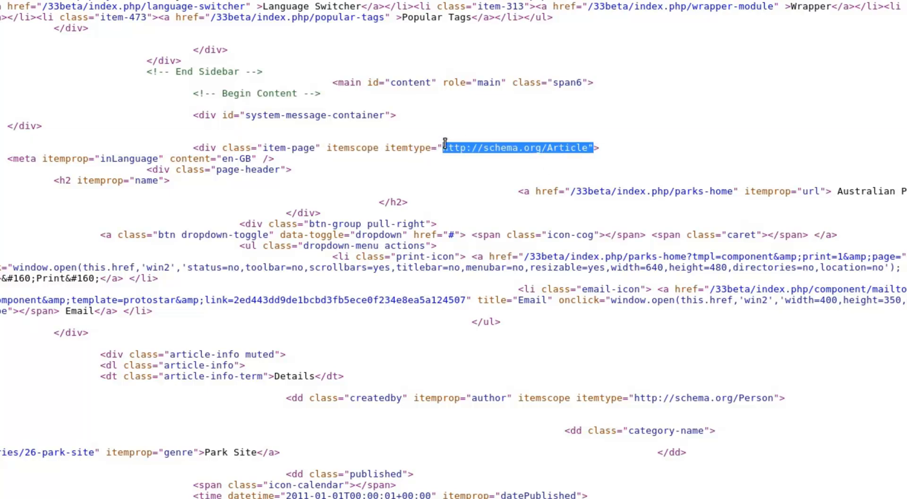
{"action": "mouse_move", "coordinate": [161, 185]}
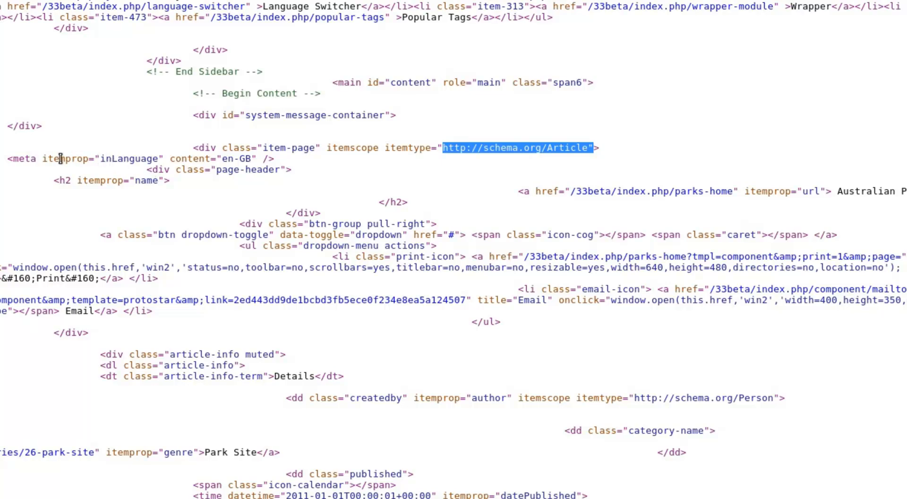
{"action": "double_click", "coordinate": [132, 159]}
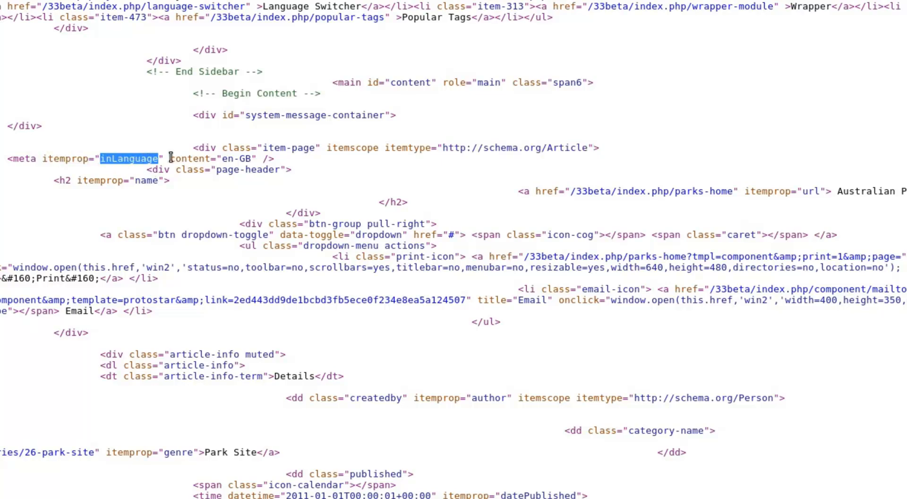
{"action": "double_click", "coordinate": [231, 158]}
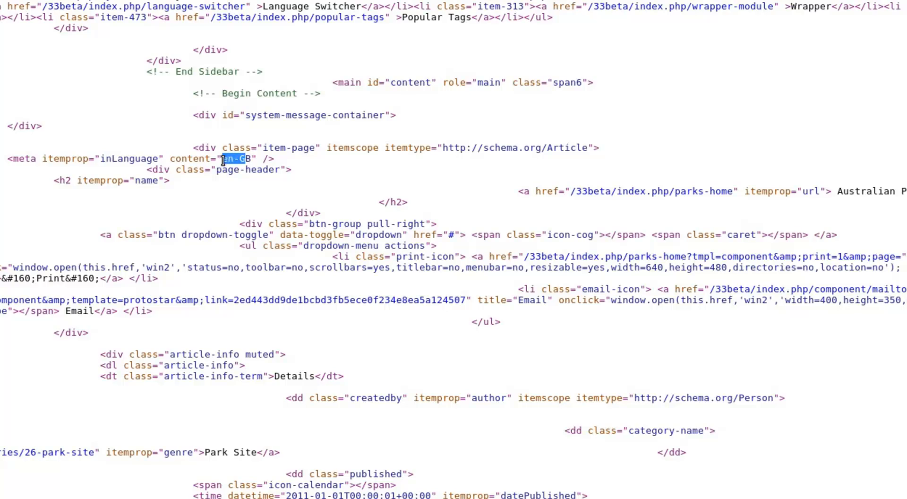
{"action": "mouse_move", "coordinate": [204, 223]}
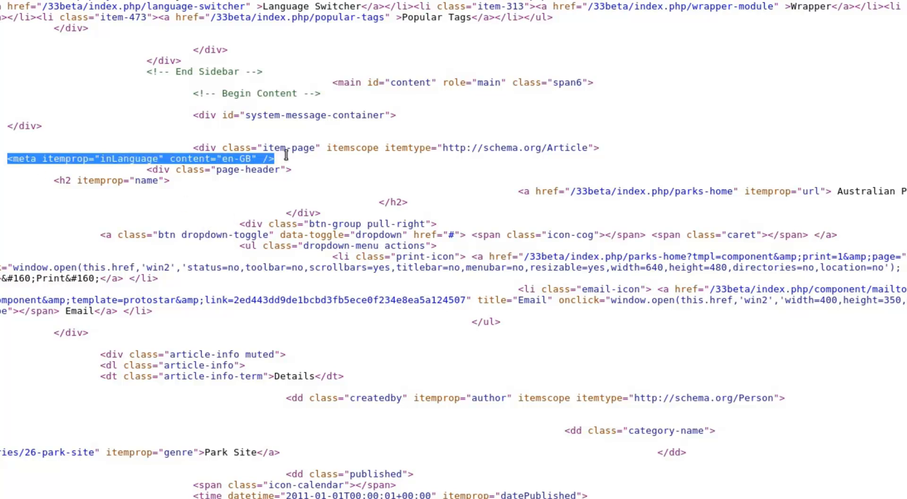
{"action": "mouse_move", "coordinate": [163, 36]}
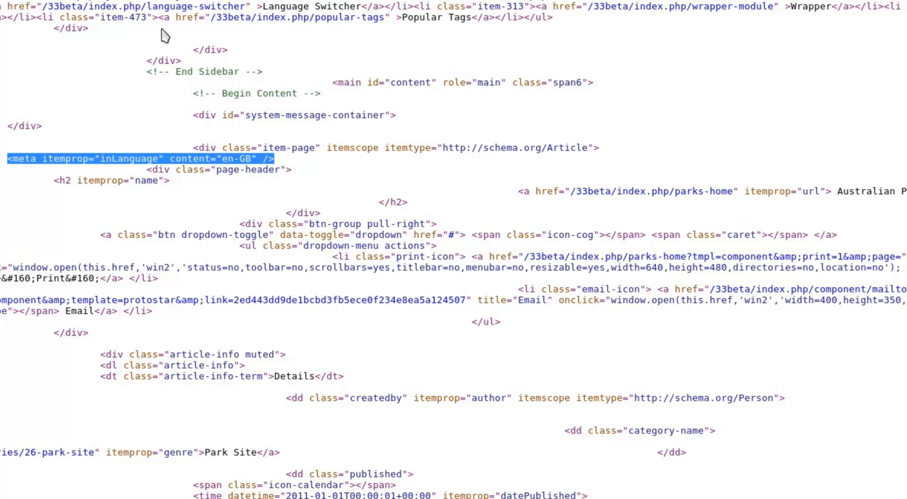
{"action": "left_click", "coordinate": [139, 16]}
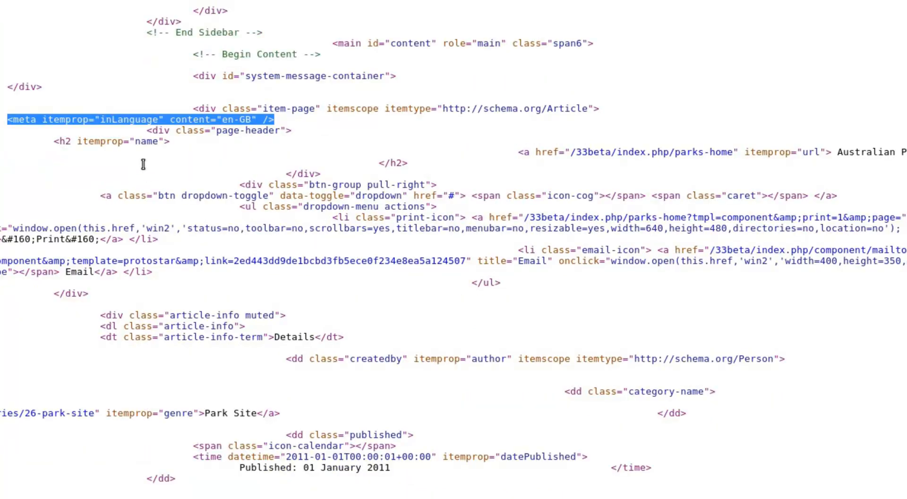
Step: Highlight the name itemprop on the heading and the url itemprop on the link
{"action": "double_click", "coordinate": [153, 142]}
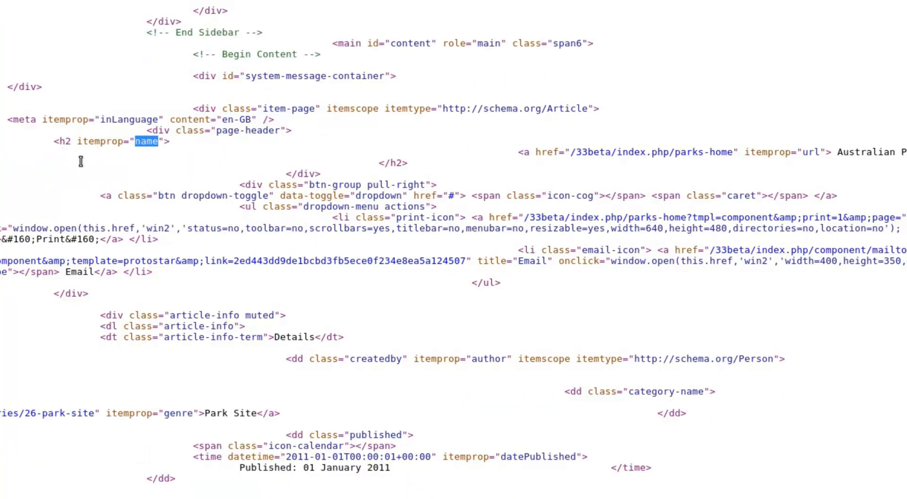
{"action": "double_click", "coordinate": [104, 142]}
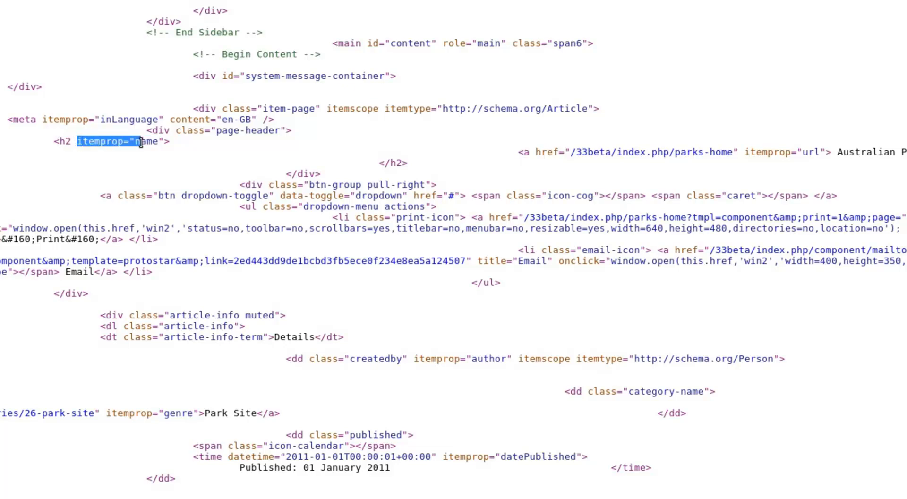
{"action": "double_click", "coordinate": [116, 143]}
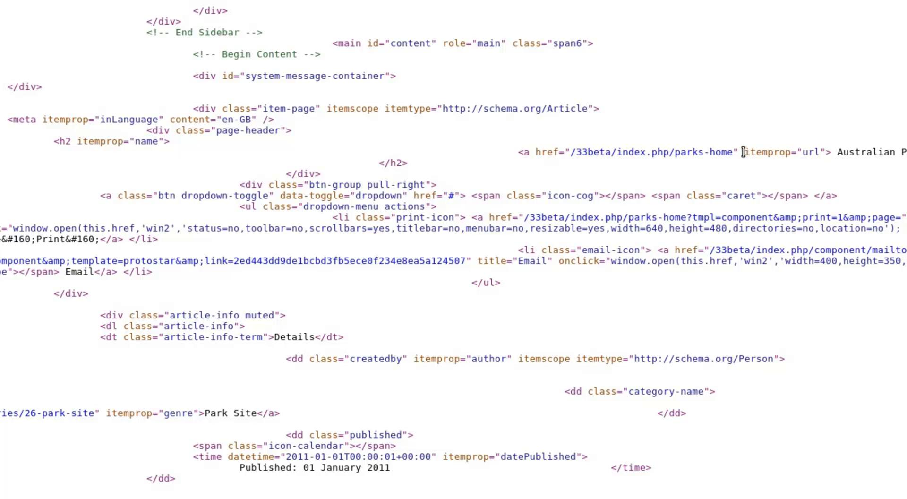
{"action": "double_click", "coordinate": [769, 152]}
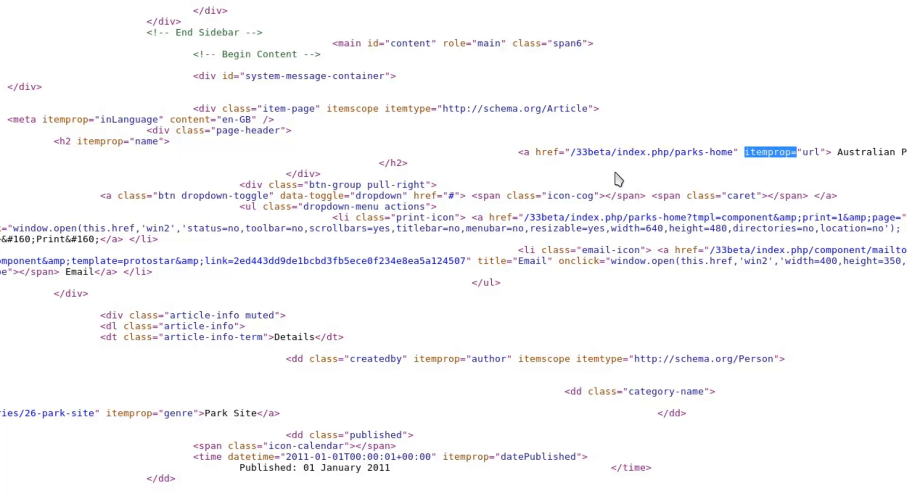
{"action": "mouse_move", "coordinate": [375, 151]}
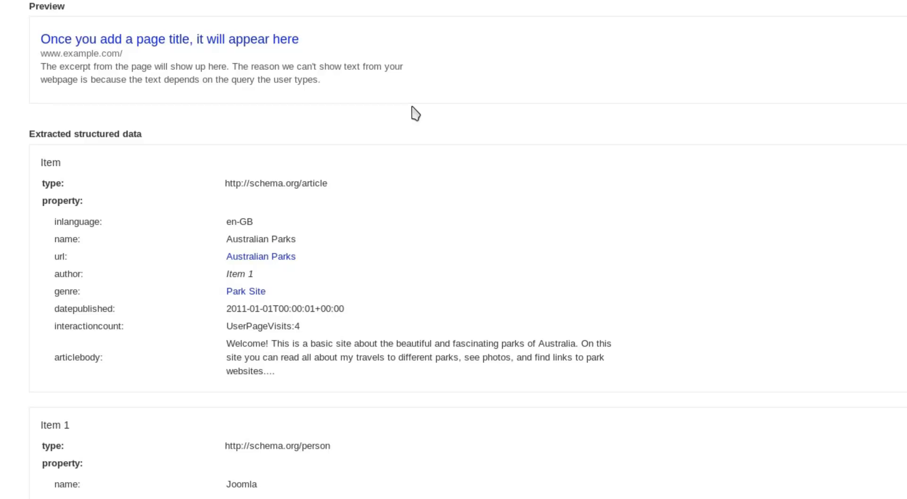
Step: Show Google results for a person's name with an author photo and circles count
{"action": "scroll", "scroll_direction": "up", "scroll_amount": 3}
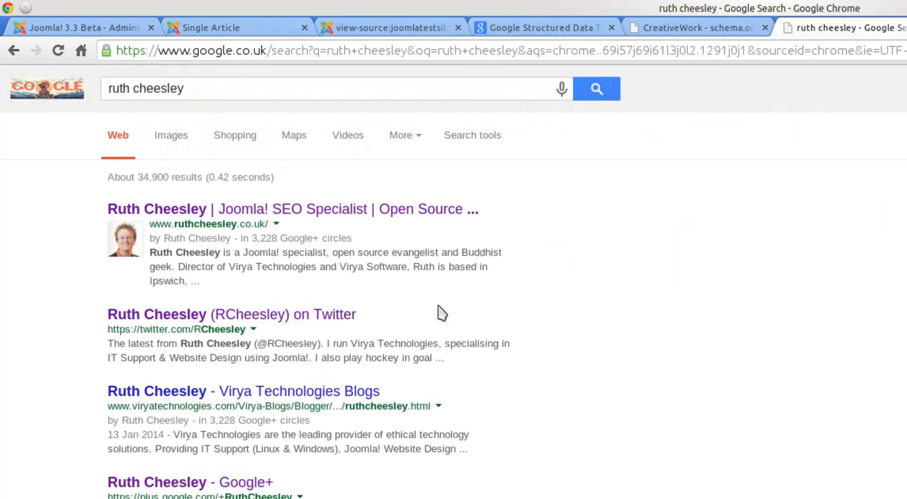
{"action": "mouse_move", "coordinate": [257, 237]}
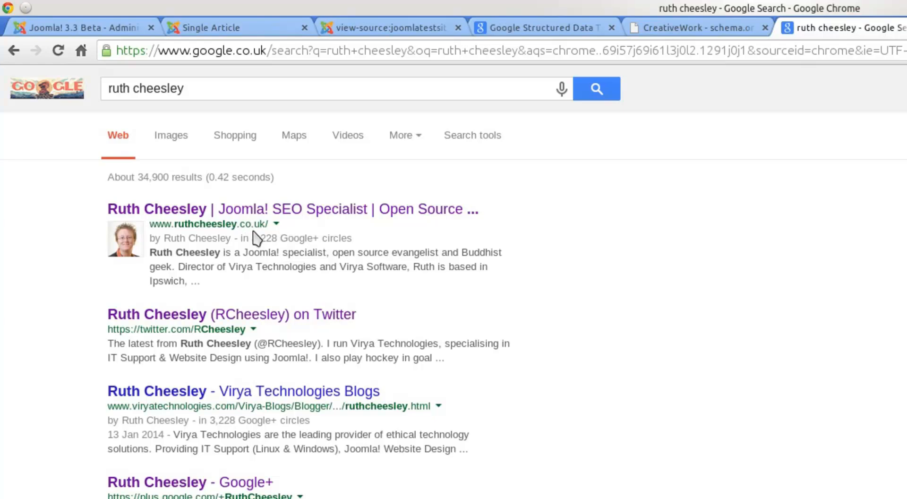
{"action": "mouse_move", "coordinate": [137, 243]}
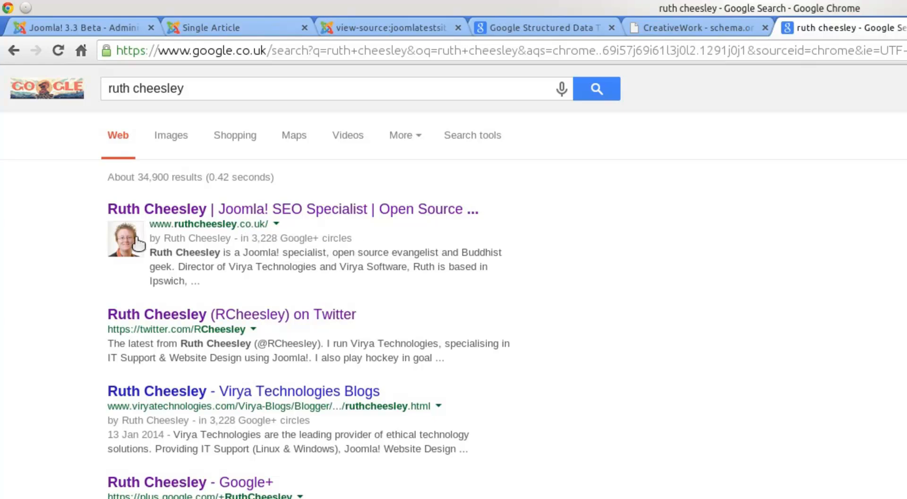
{"action": "mouse_move", "coordinate": [179, 241]}
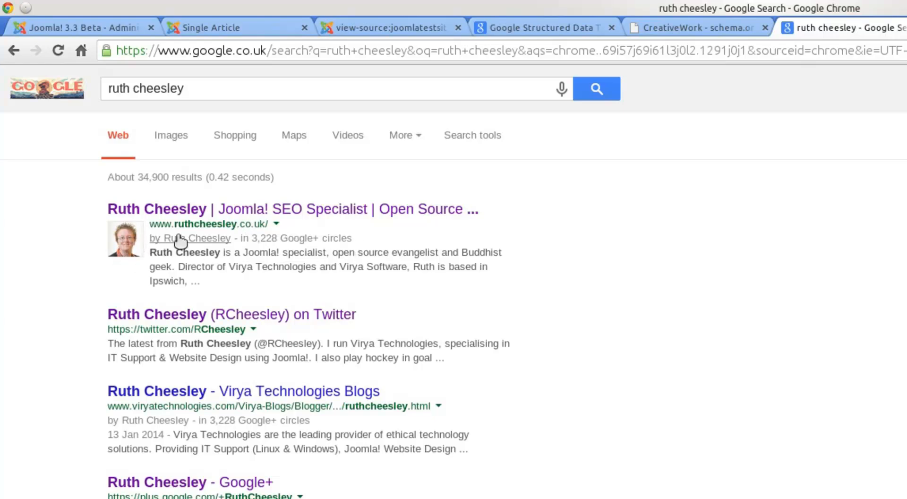
{"action": "mouse_move", "coordinate": [261, 246]}
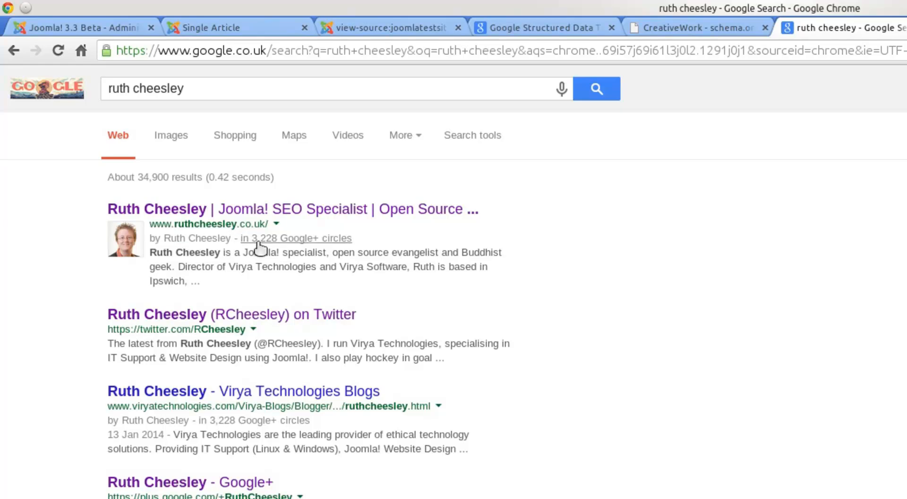
{"action": "mouse_move", "coordinate": [251, 242]}
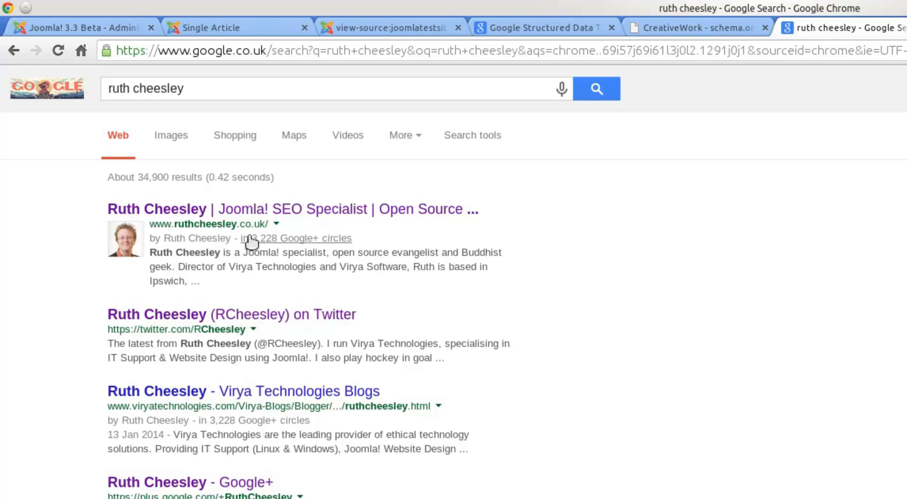
{"action": "mouse_move", "coordinate": [373, 251]}
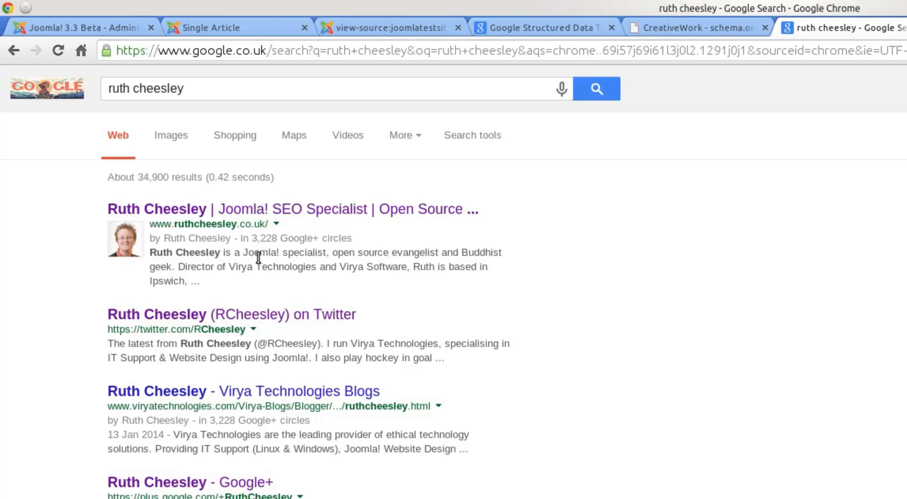
{"action": "mouse_move", "coordinate": [174, 109]}
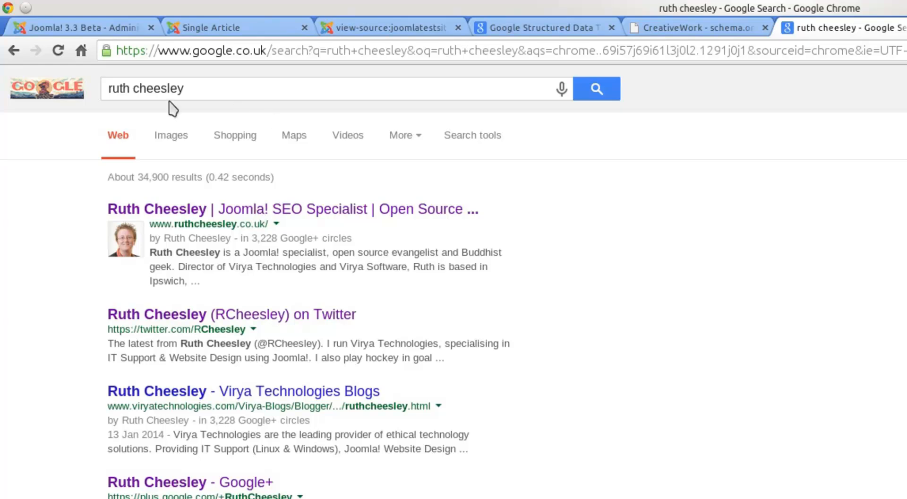
Step: Search Google for 'pink handbags' and scroll through product ads with prices and star ratings
{"action": "type", "text": "pink handa"}
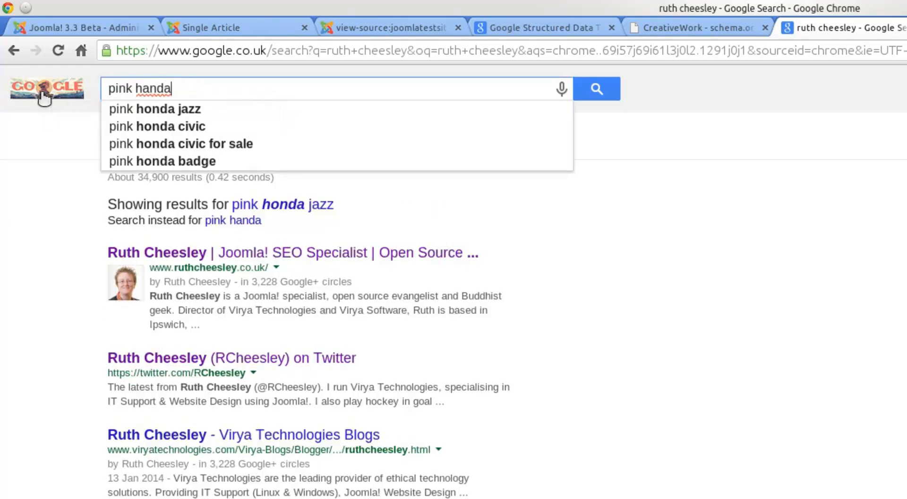
{"action": "type", "text": "pink handbags"}
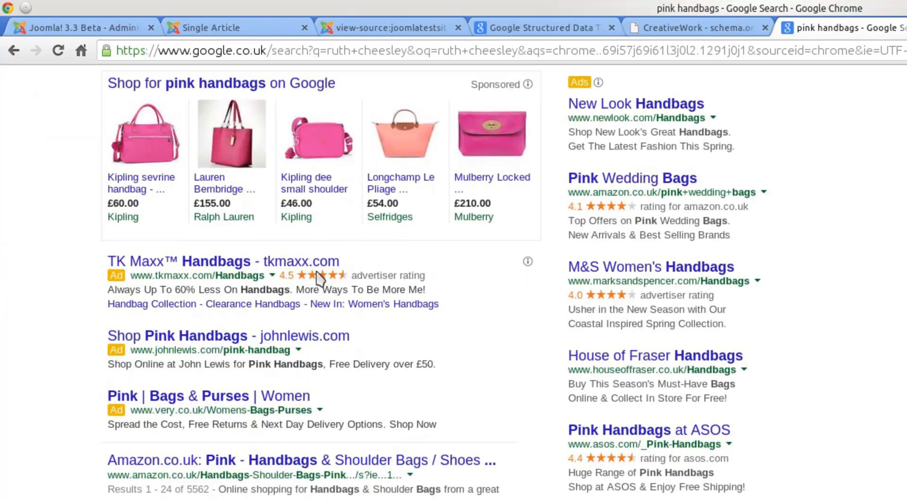
{"action": "scroll", "scroll_direction": "down", "scroll_amount": 3}
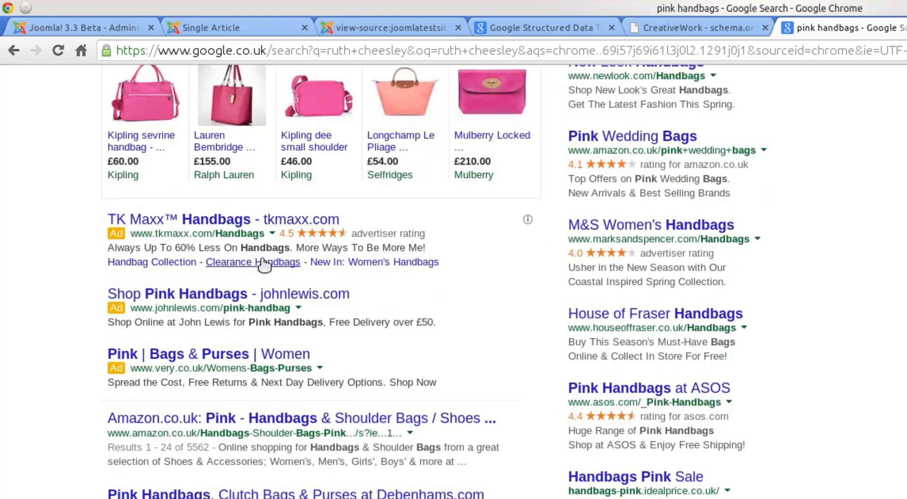
{"action": "mouse_move", "coordinate": [462, 289]}
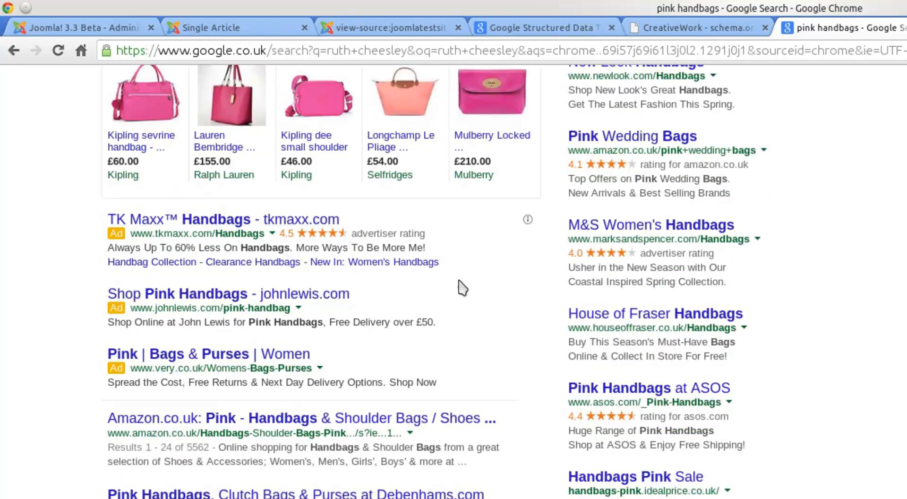
{"action": "scroll", "scroll_direction": "down", "scroll_amount": 3}
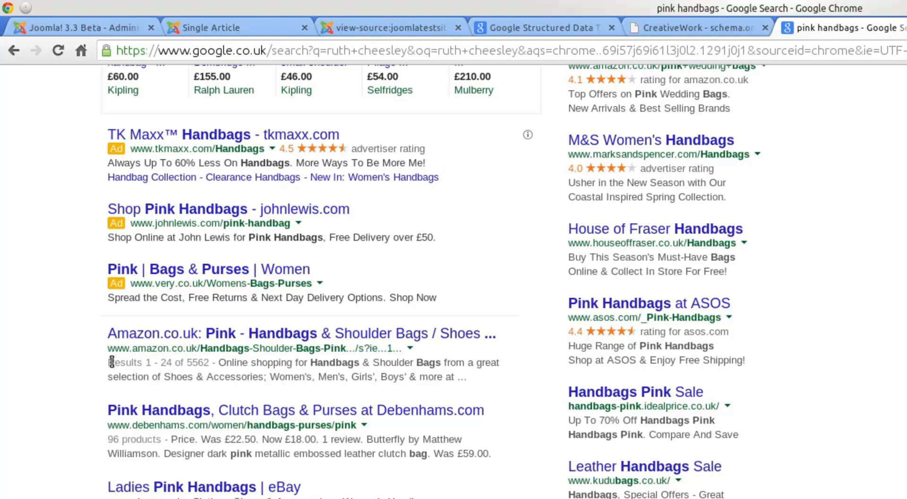
{"action": "mouse_move", "coordinate": [114, 248]}
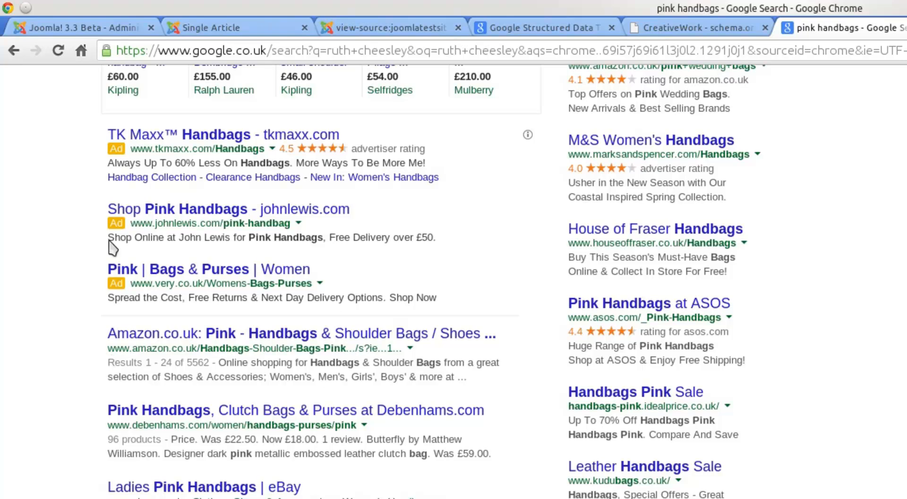